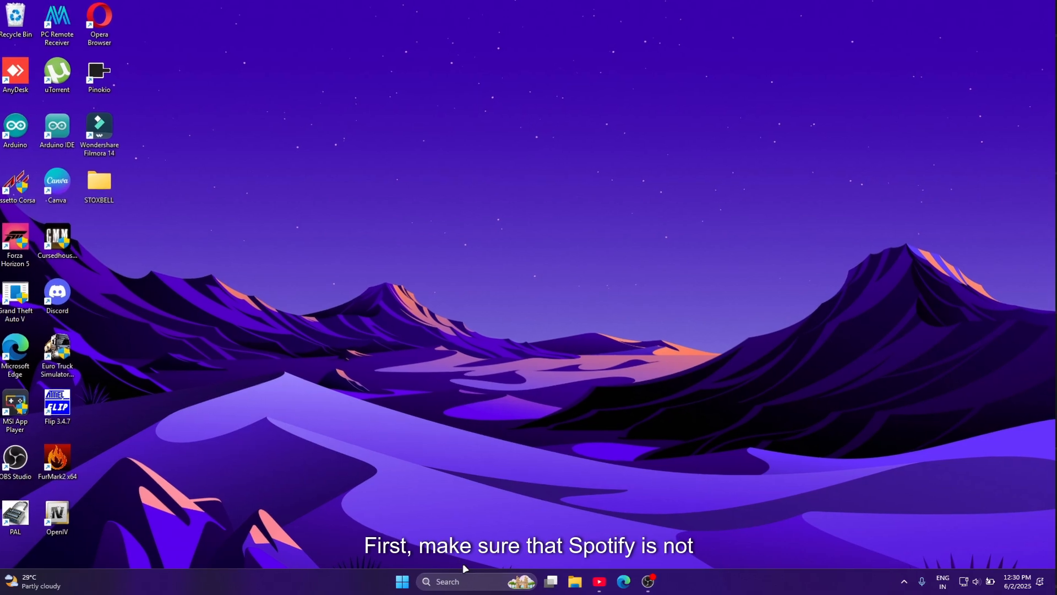
Step: Launch Microsoft Store, search 'spotify', and open the Spotify - Music and Podcasts listing
{"action": "type", "text": "micr"}
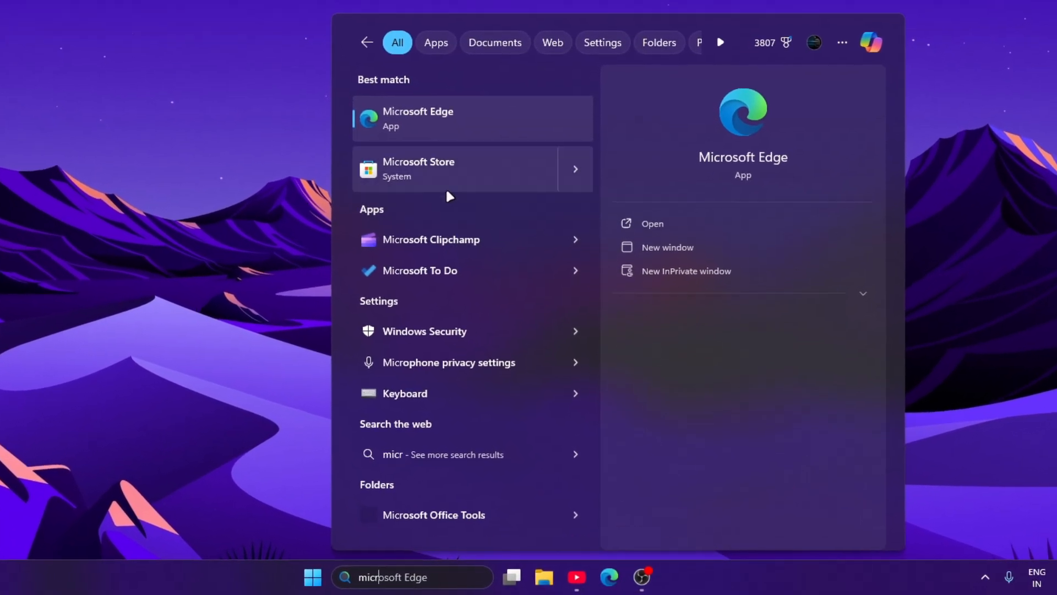
{"action": "left_click", "coordinate": [418, 168]}
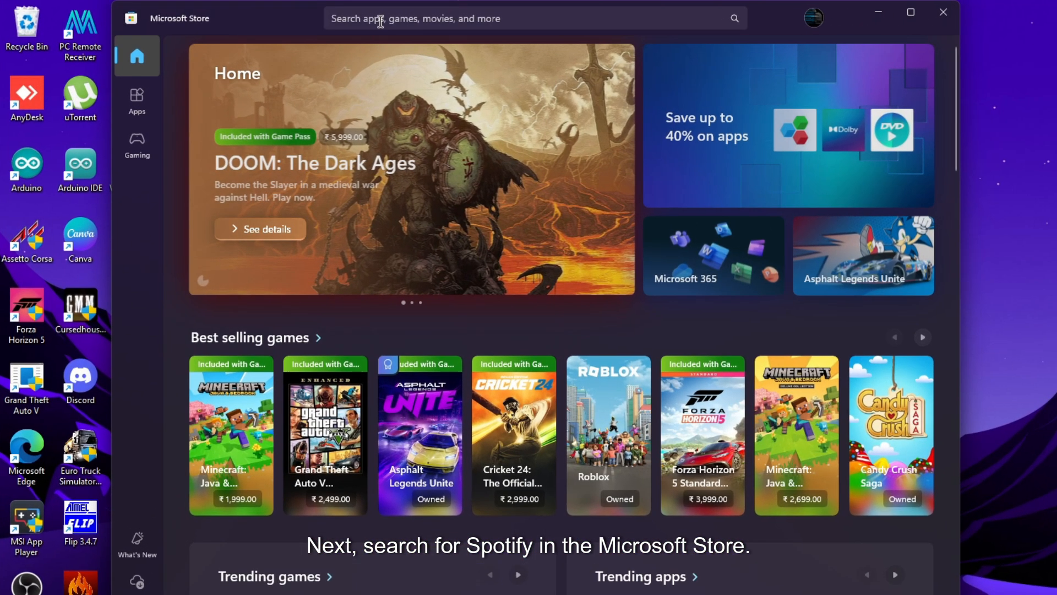
{"action": "type", "text": "spt"}
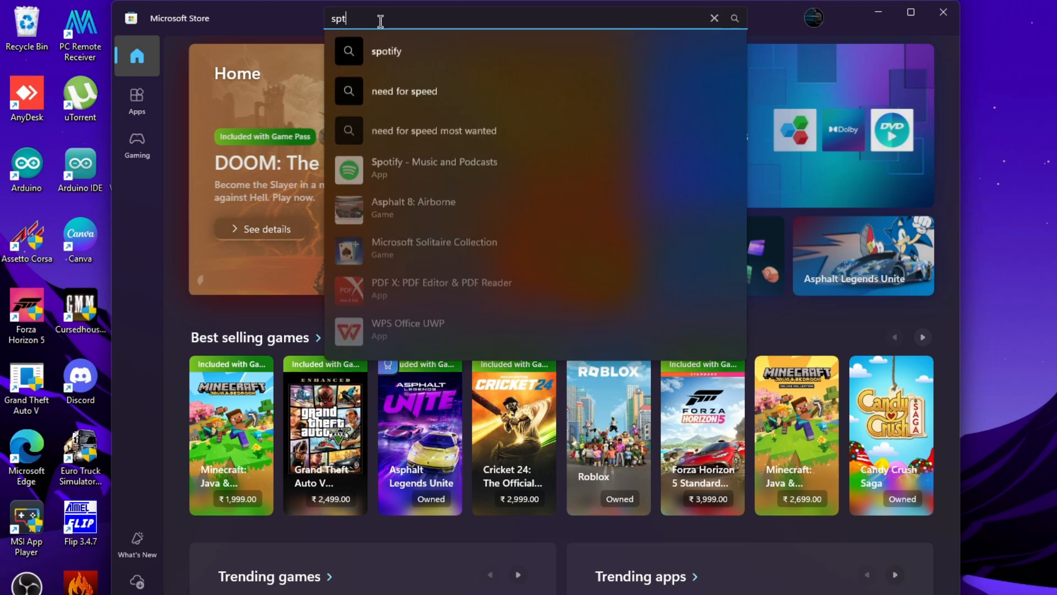
{"action": "type", "text": "ify"}
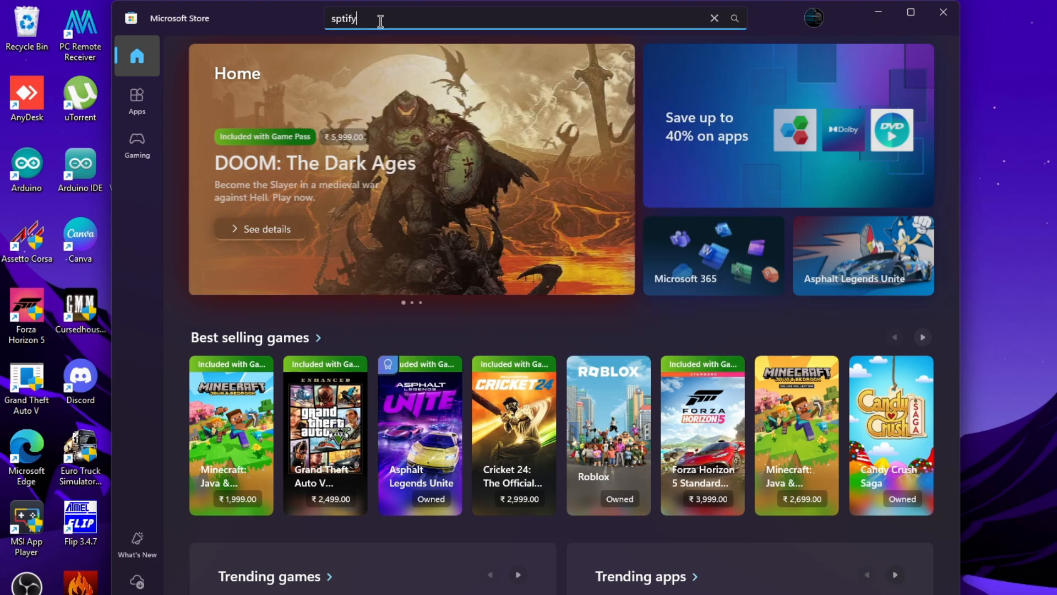
{"action": "key", "text": "Return"}
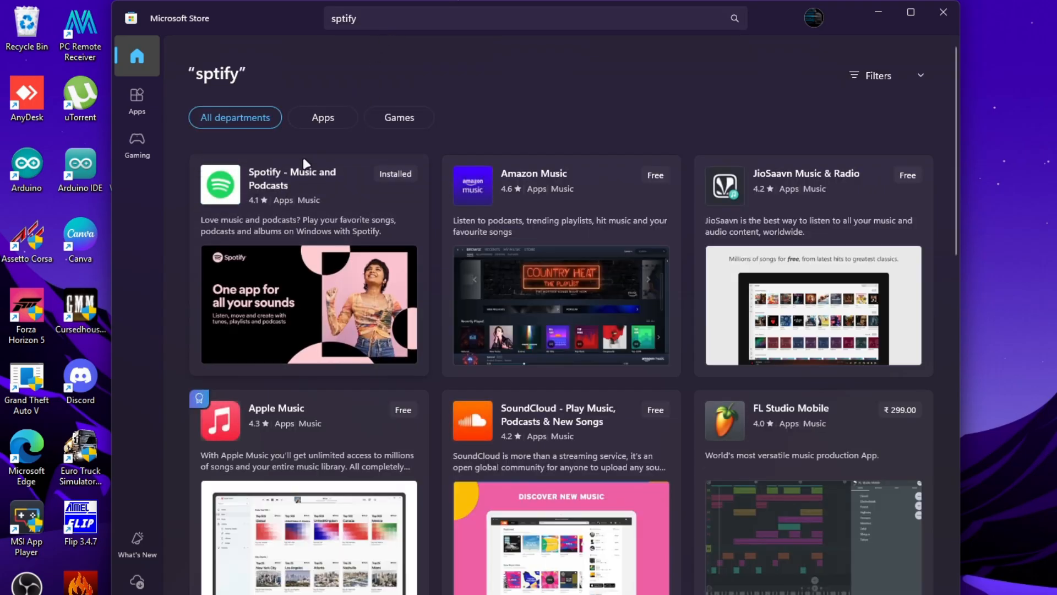
{"action": "left_click", "coordinate": [292, 185]}
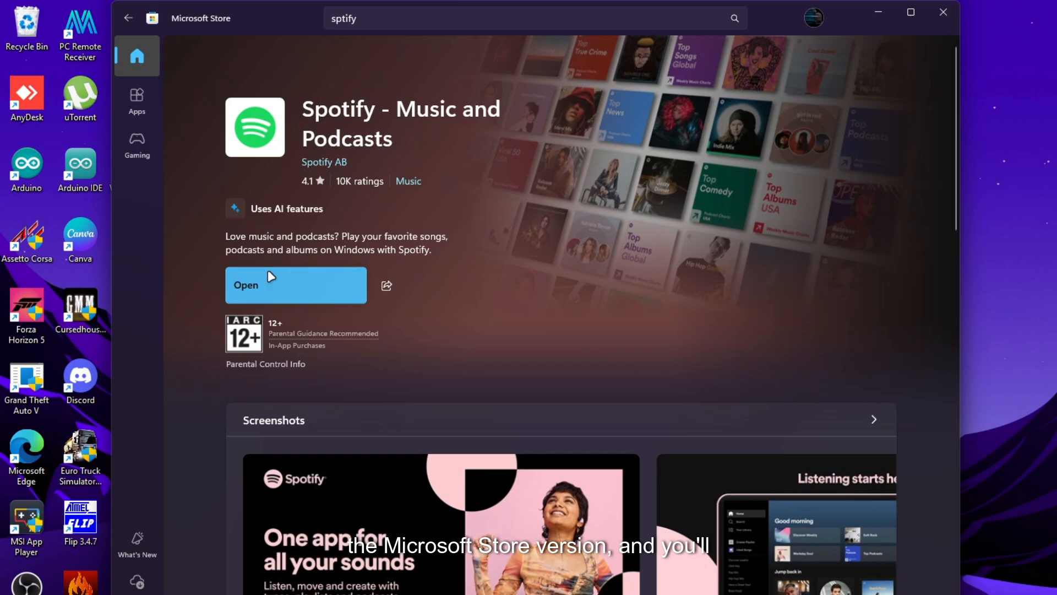
{"action": "mouse_move", "coordinate": [342, 285]}
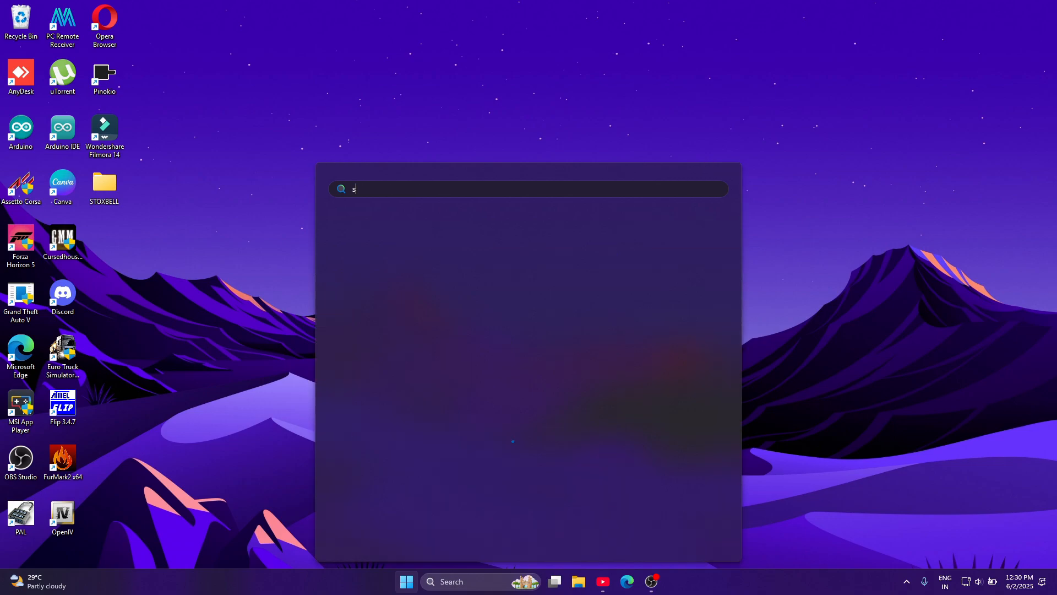
Step: Find Spotify in Settings under Apps > Installed apps by searching 'spotify'
{"action": "type", "text": "ettings"}
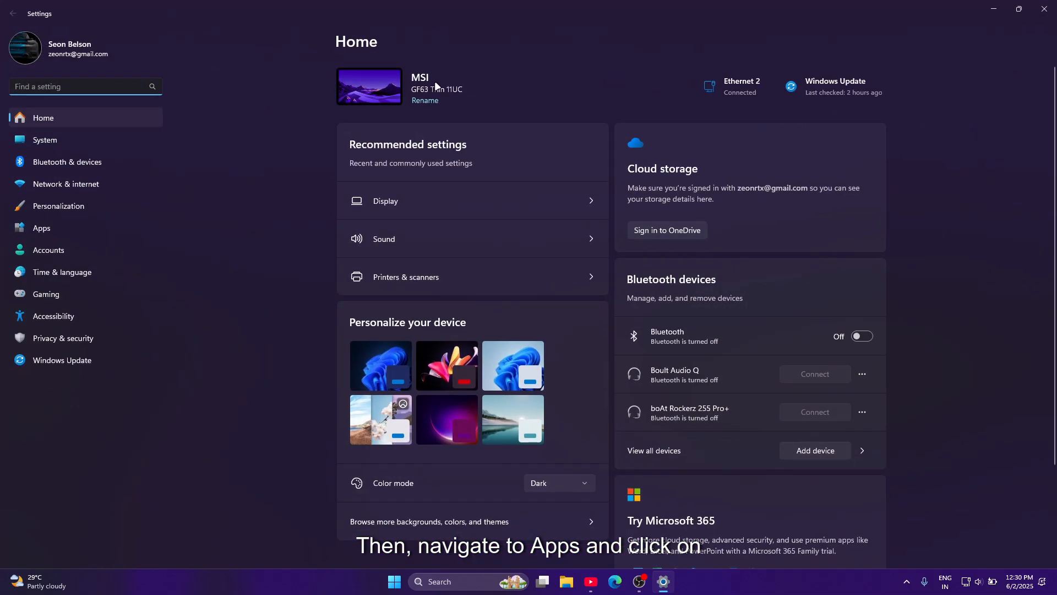
{"action": "left_click", "coordinate": [42, 228]}
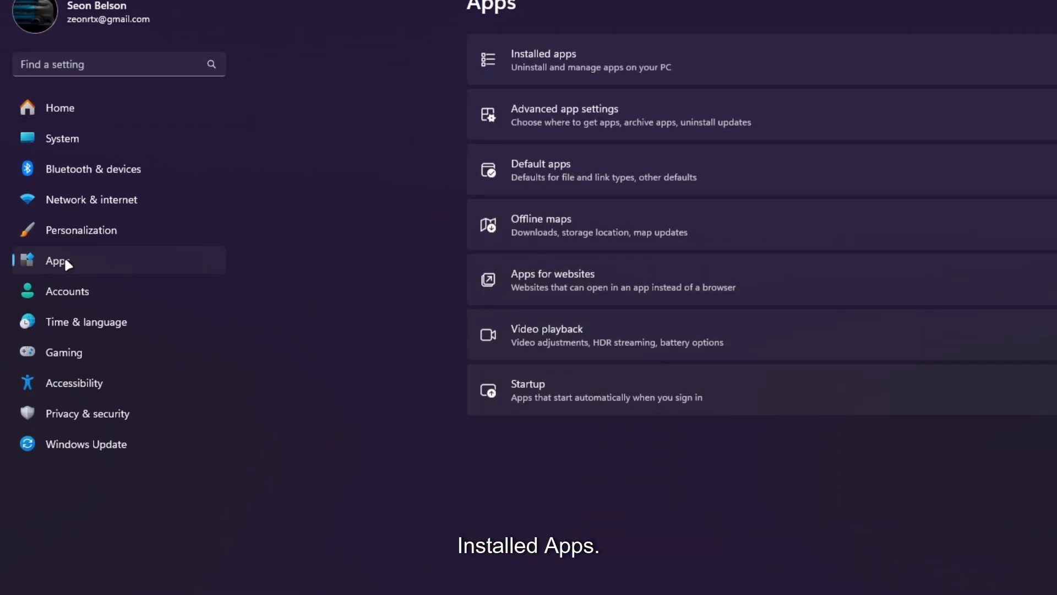
{"action": "left_click", "coordinate": [544, 60]}
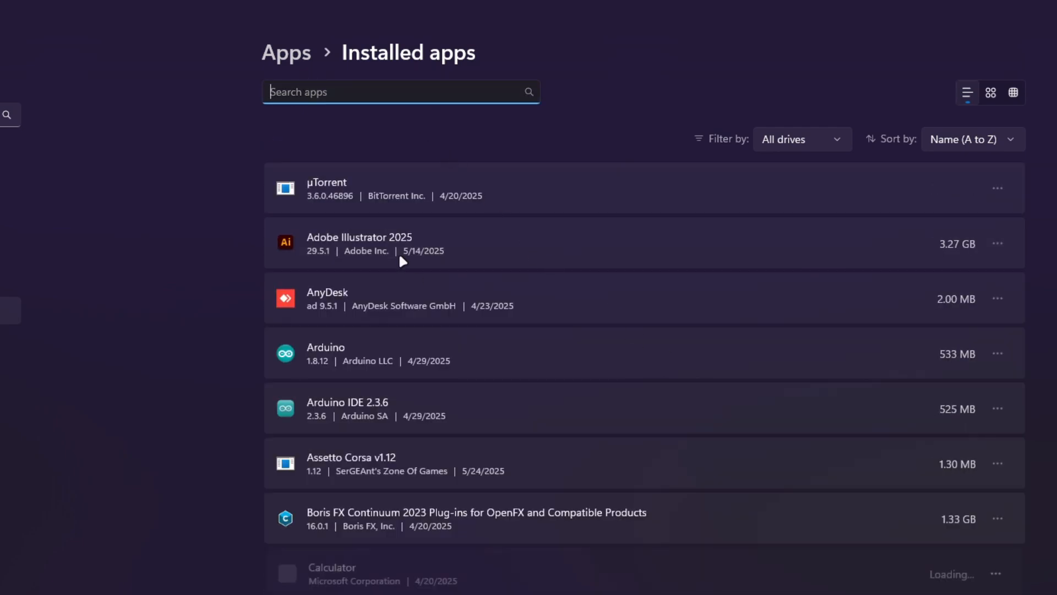
{"action": "type", "text": "sp"}
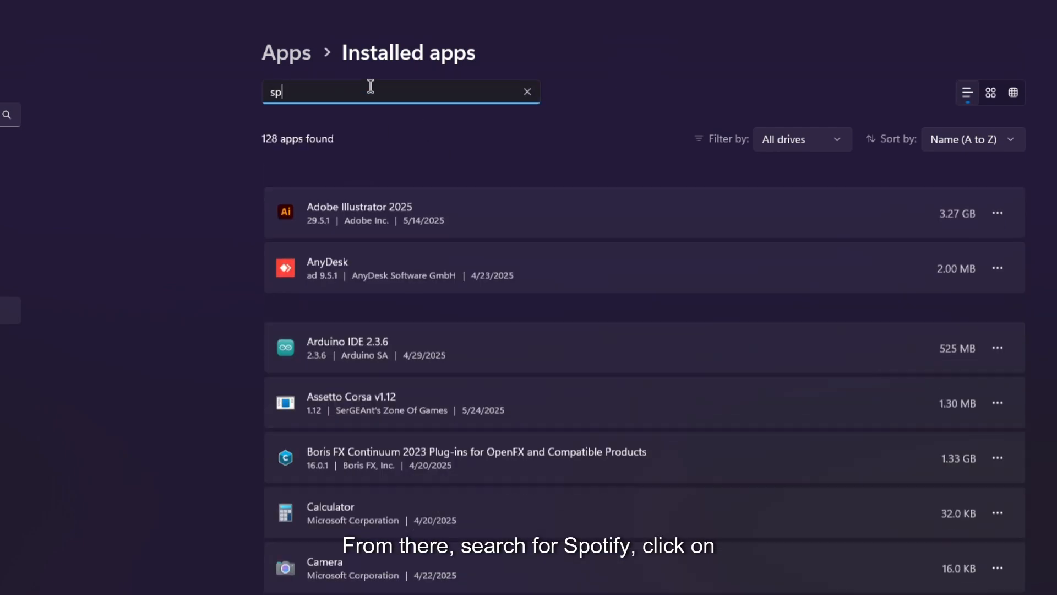
{"action": "type", "text": "otify"}
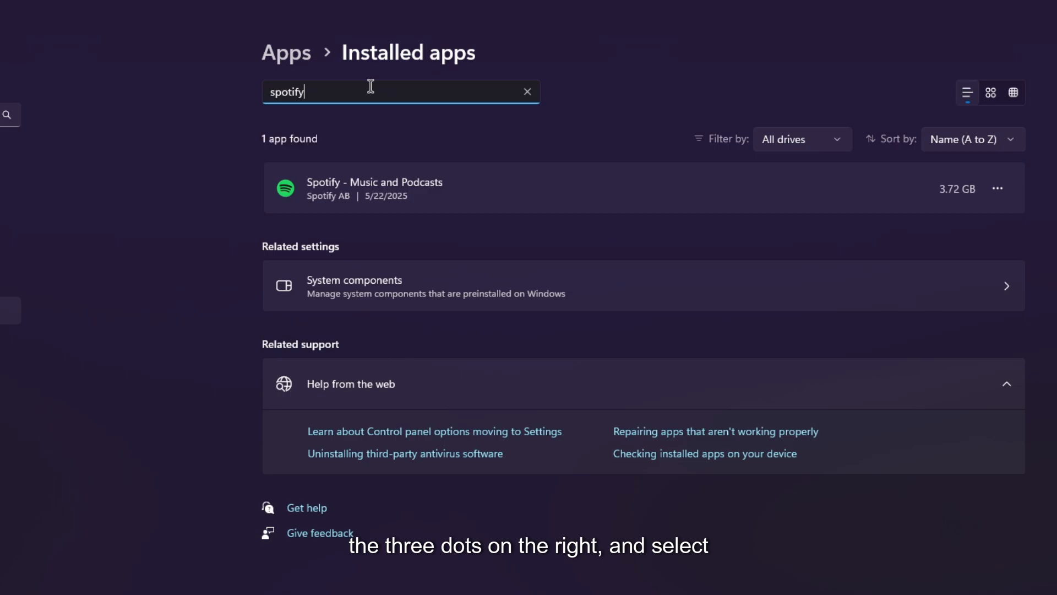
{"action": "mouse_move", "coordinate": [1018, 199]}
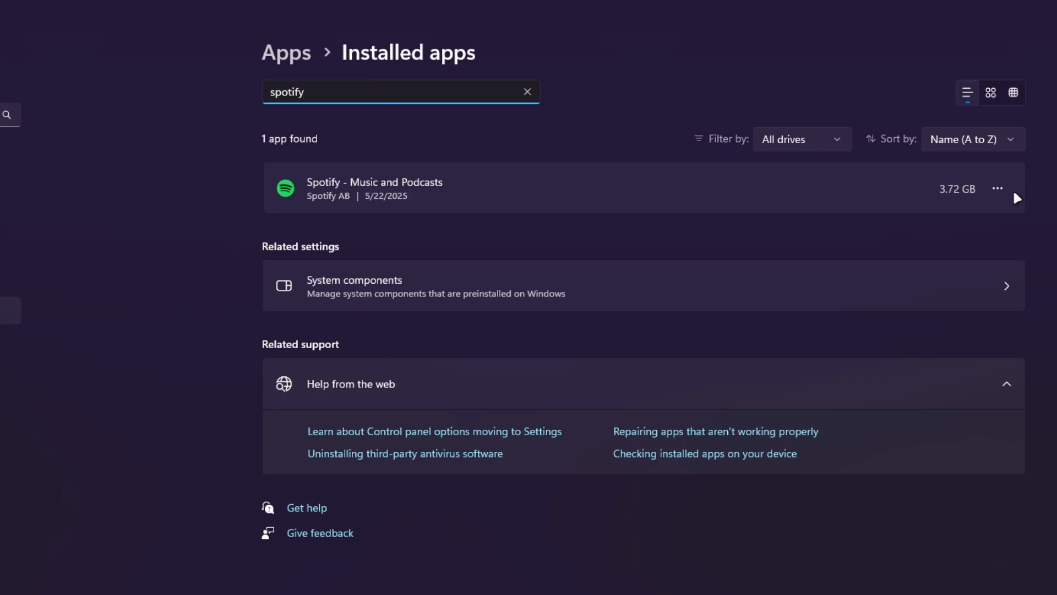
Step: Uninstall the Store version of Spotify and confirm removal
{"action": "left_click", "coordinate": [997, 189]}
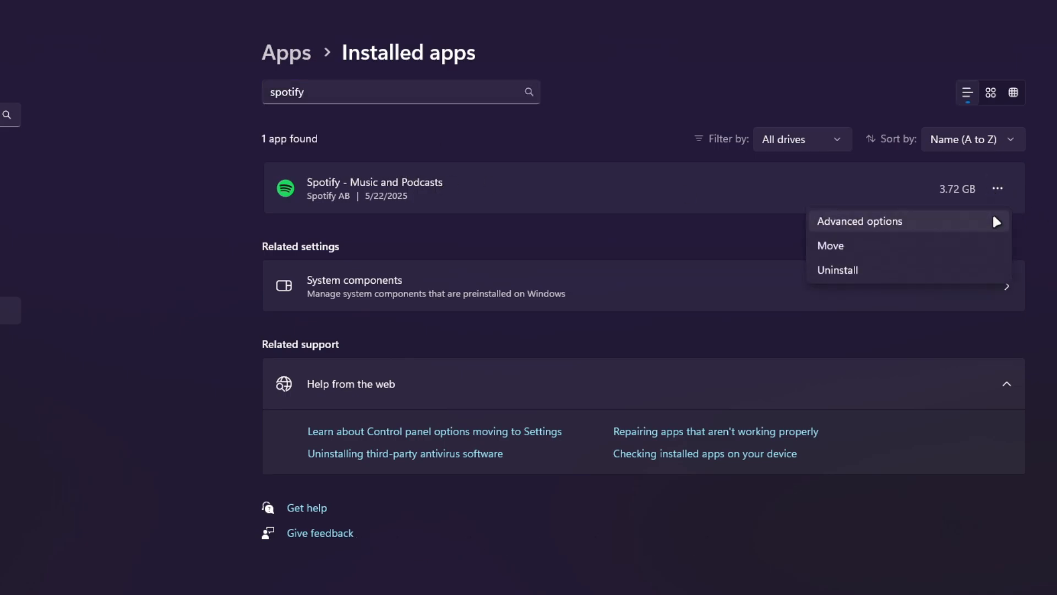
{"action": "left_click", "coordinate": [838, 270]}
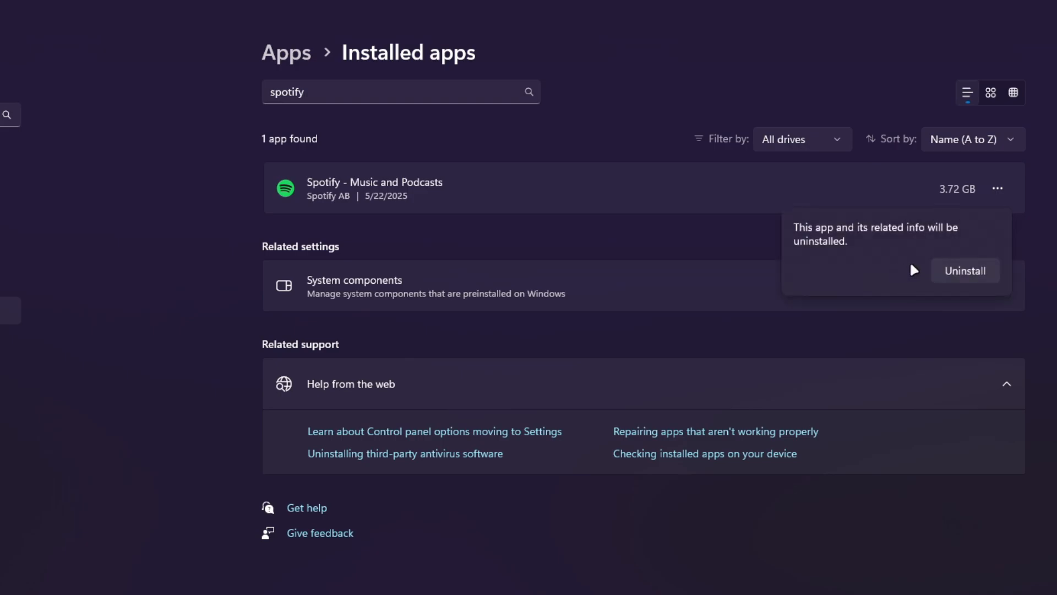
{"action": "left_click", "coordinate": [964, 270]}
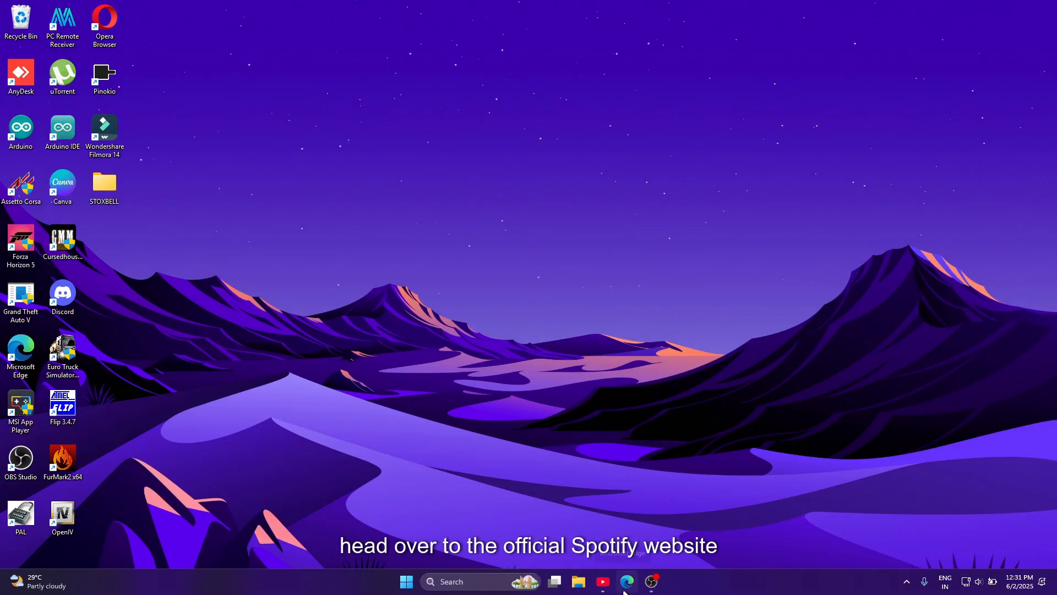
Step: Download SpotifySetup.exe from Spotify's Windows download page in Edge and run it
{"action": "left_click", "coordinate": [626, 580]}
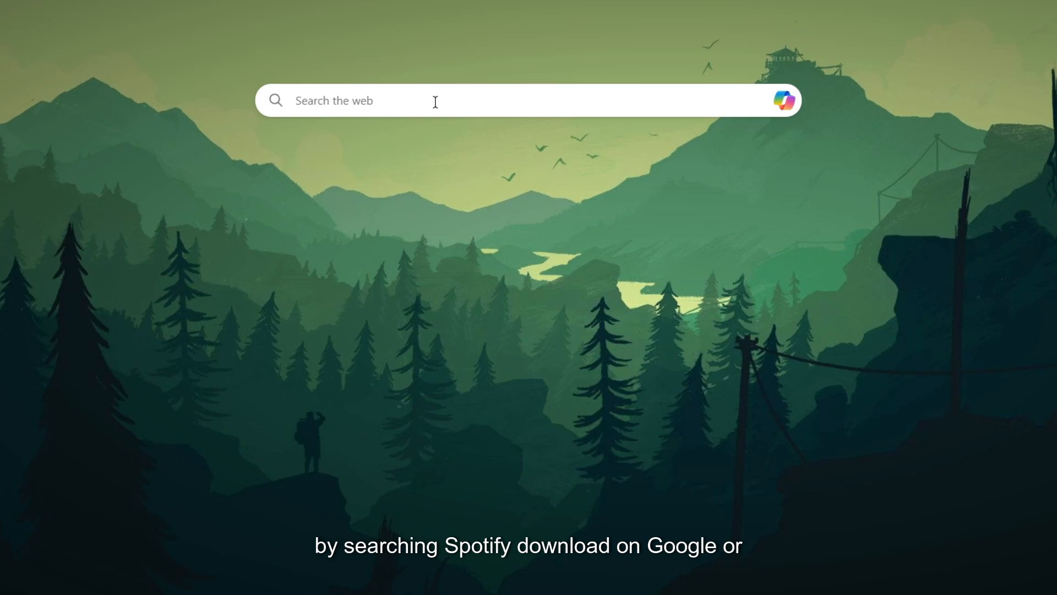
{"action": "type", "text": "sp"}
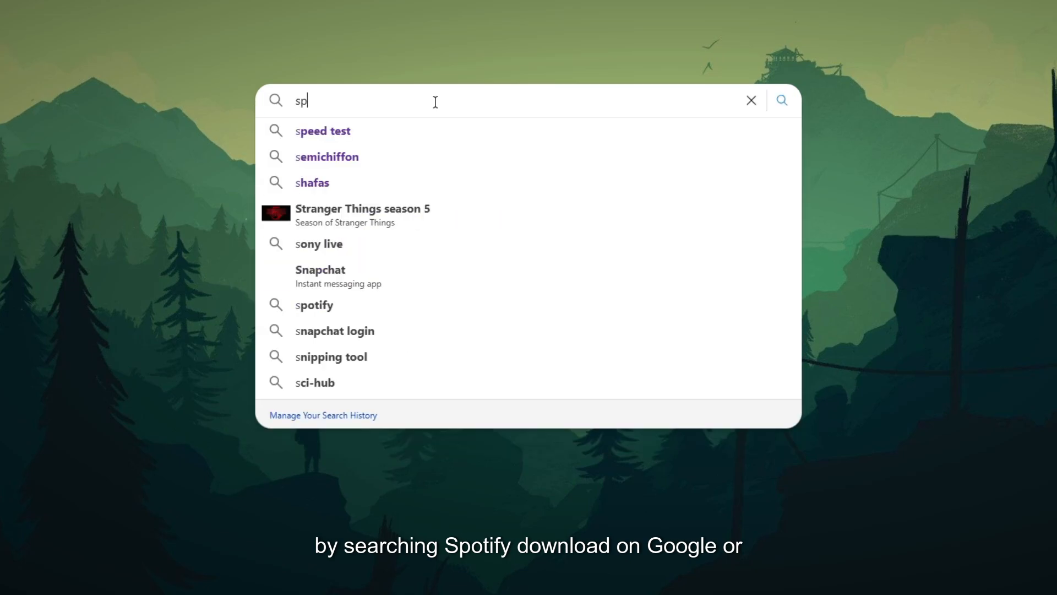
{"action": "type", "text": "otify"}
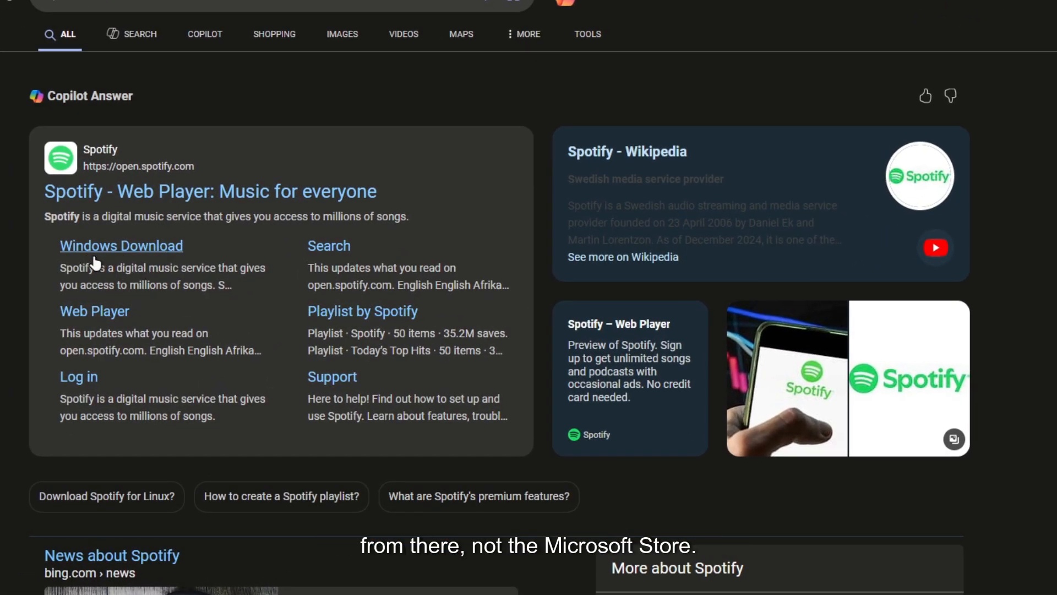
{"action": "left_click", "coordinate": [121, 246]}
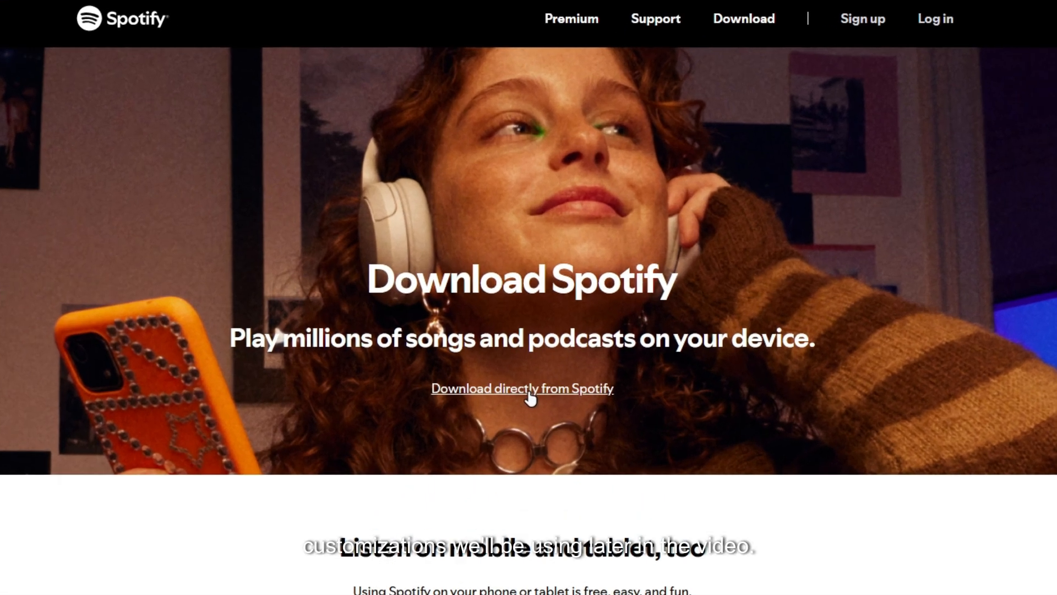
{"action": "left_click", "coordinate": [523, 388]}
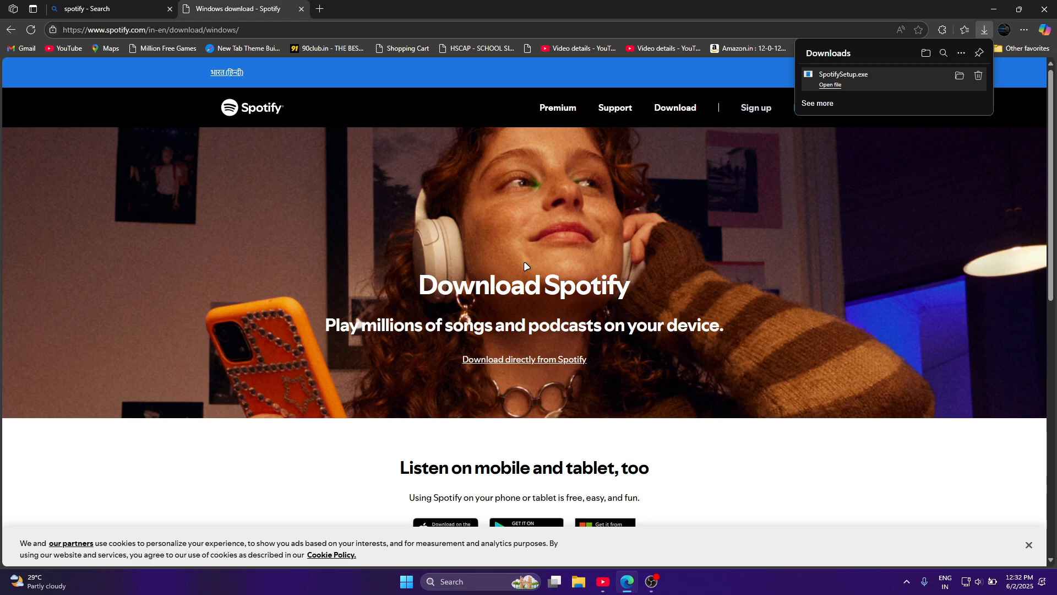
{"action": "left_click", "coordinate": [829, 85]}
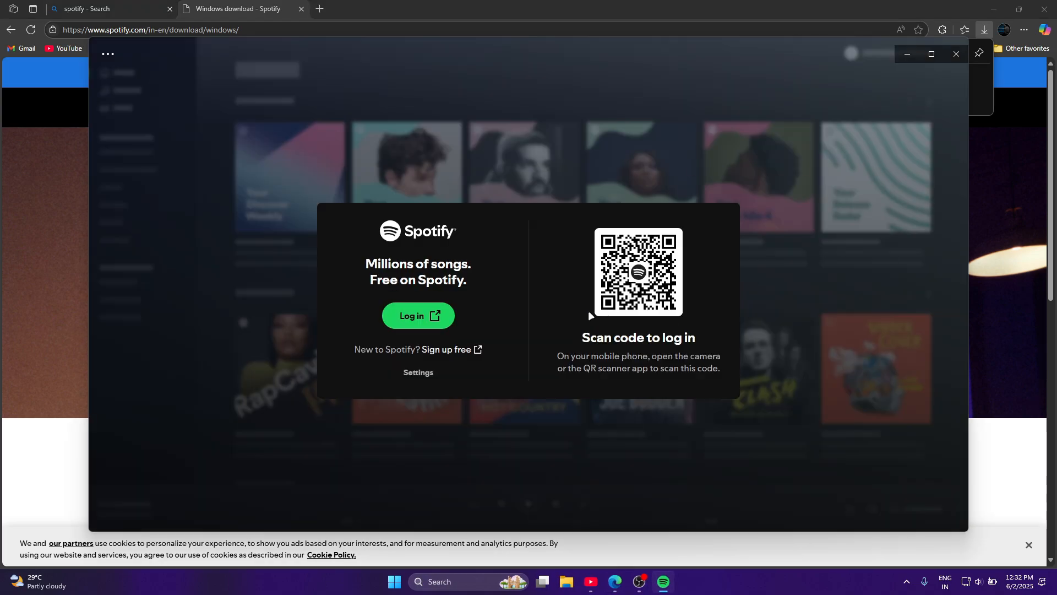
Step: Log in to the new Spotify app, choosing Continue with Google on the web login page
{"action": "left_click", "coordinate": [417, 316]}
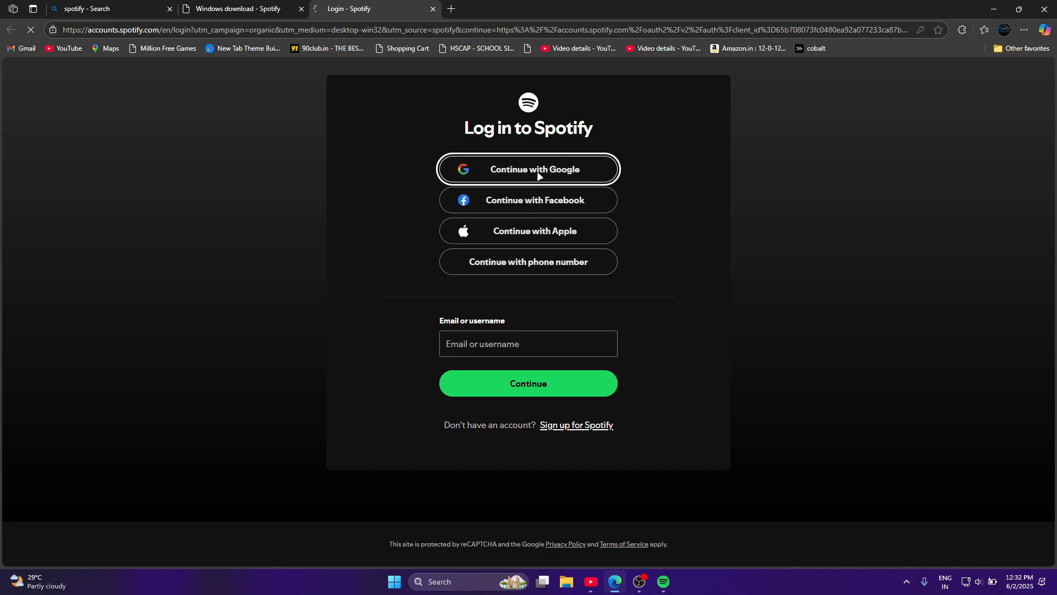
{"action": "left_click", "coordinate": [528, 169]}
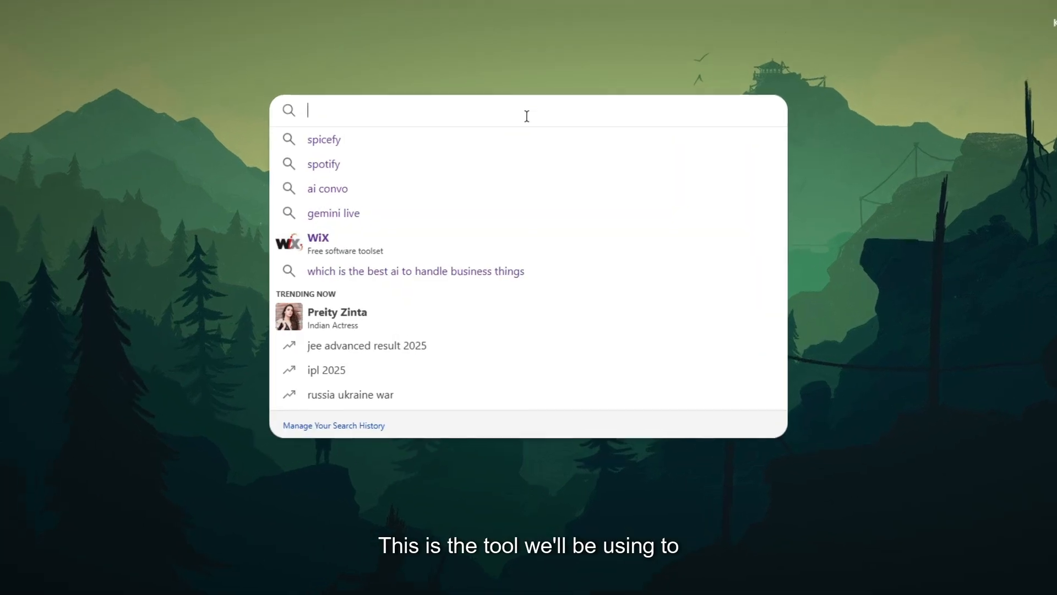
Step: Open spicetify.app's Getting Started page from a Bing search and copy the Windows install command
{"action": "type", "text": "Spicetify"}
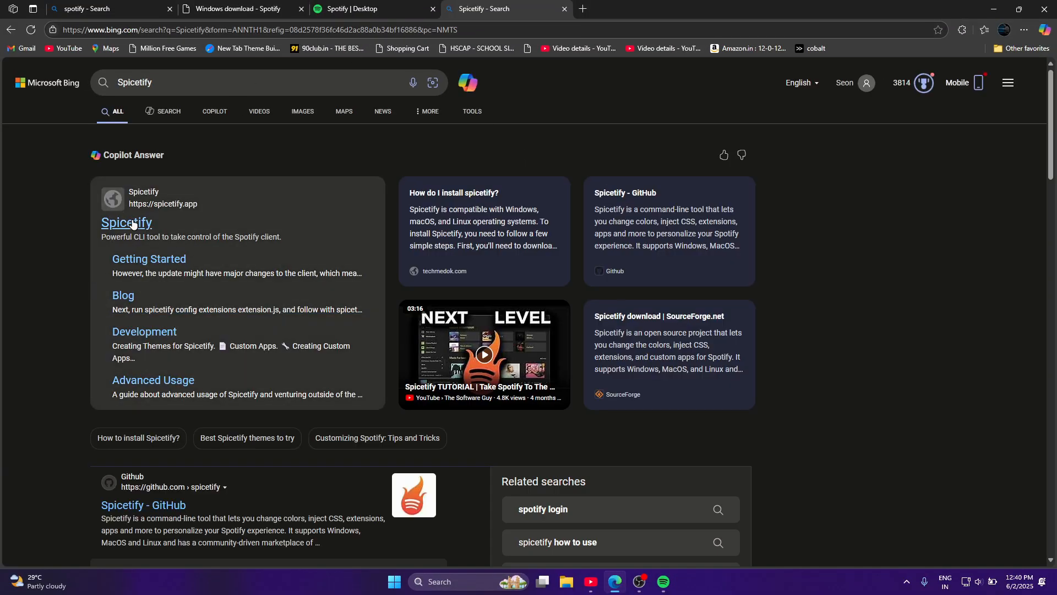
{"action": "left_click", "coordinate": [126, 222]}
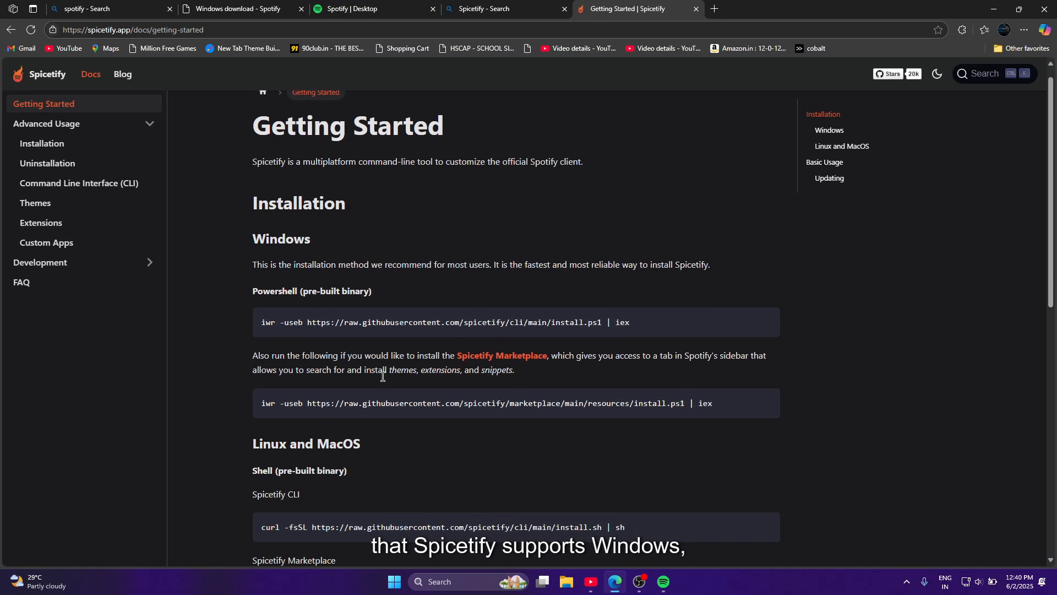
{"action": "key", "text": "F11"}
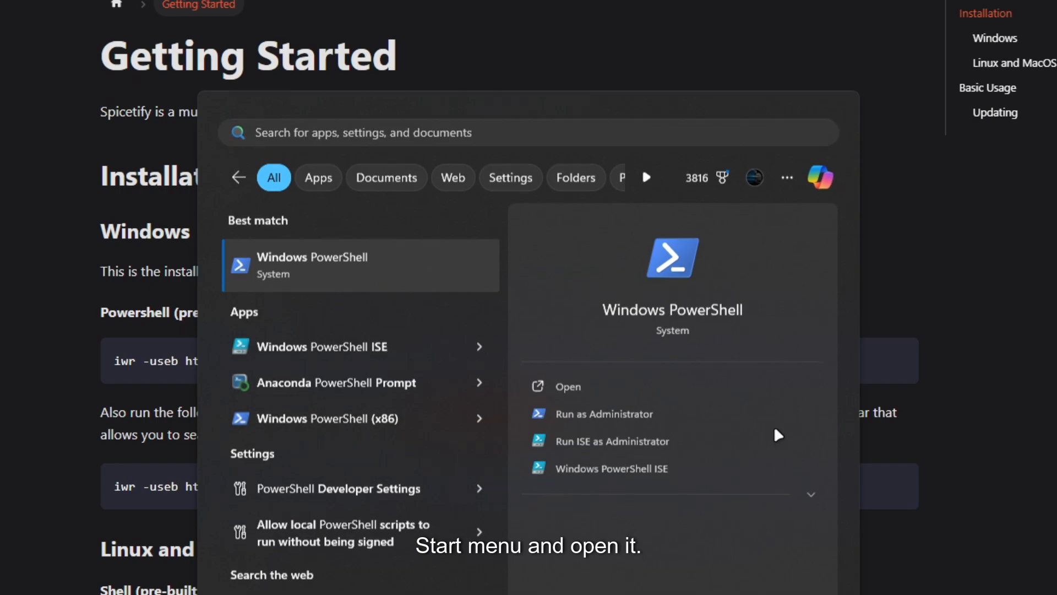
Step: Paste and run the iwr install command in PowerShell, answering 'y' to the Marketplace prompt
{"action": "left_click", "coordinate": [568, 386]}
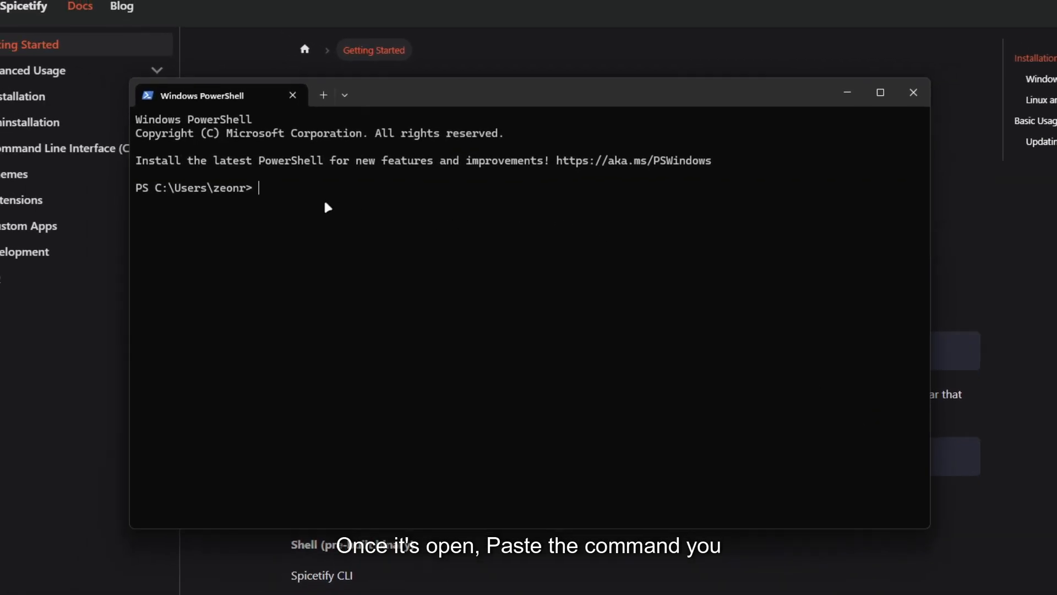
{"action": "key", "text": "ctrl+v"}
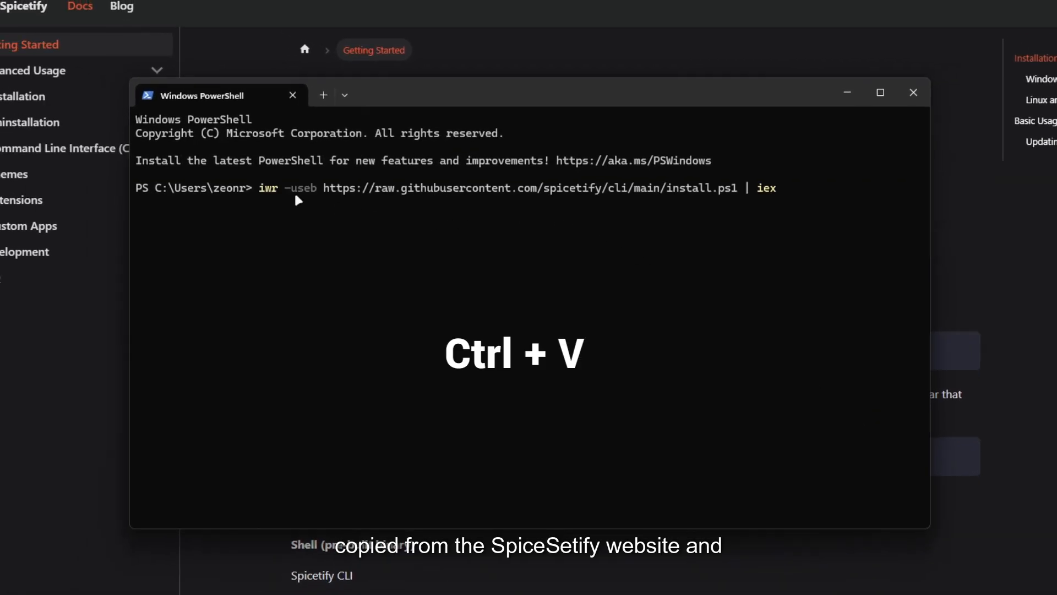
{"action": "key", "text": "Return"}
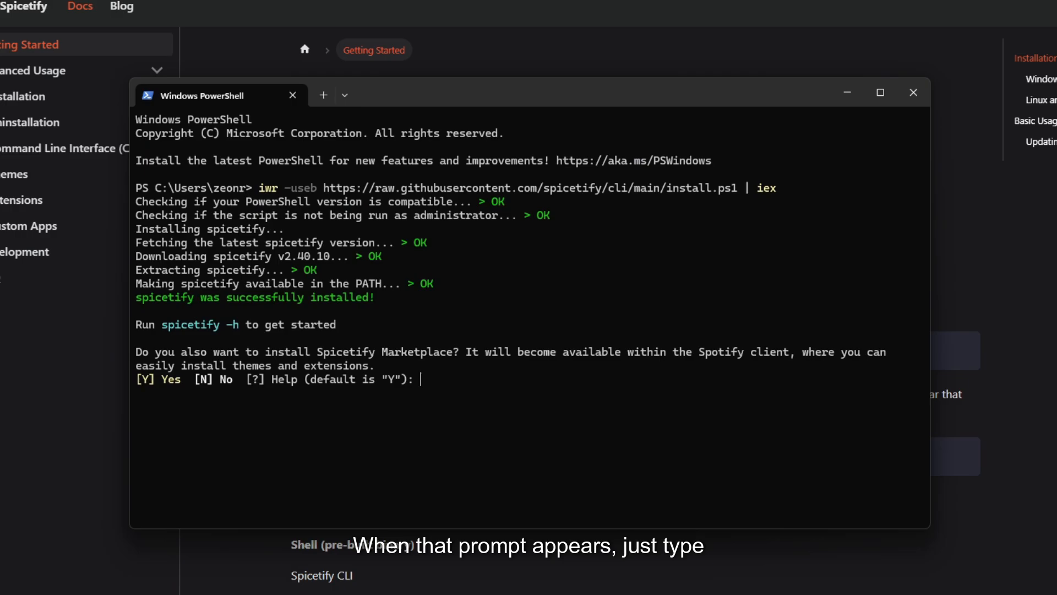
{"action": "type", "text": "y"}
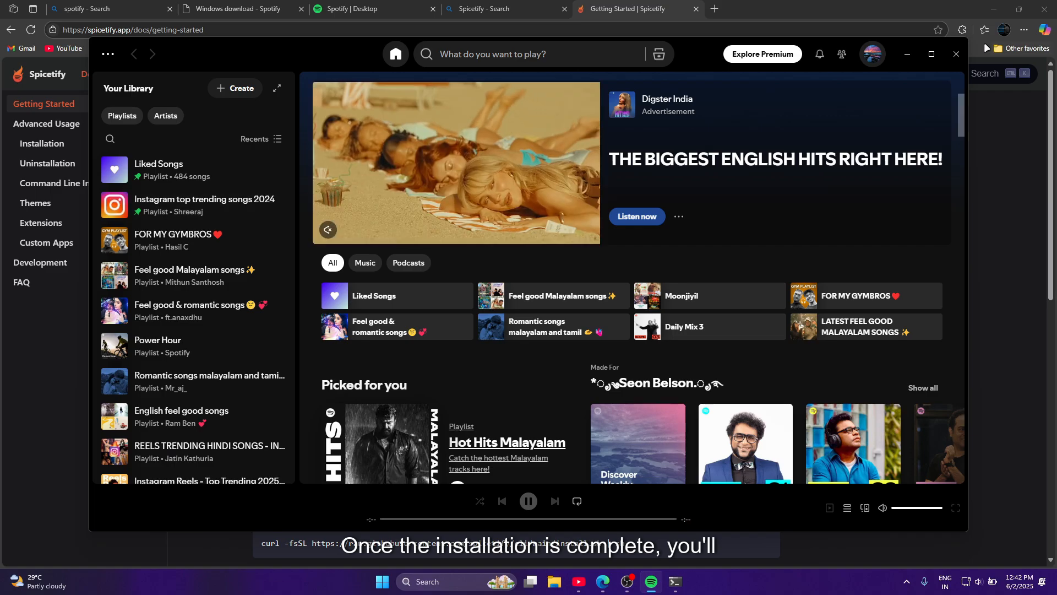
Step: Search the Marketplace for 'adblock', install adblockify, and reload Spotify
{"action": "left_click", "coordinate": [417, 582]}
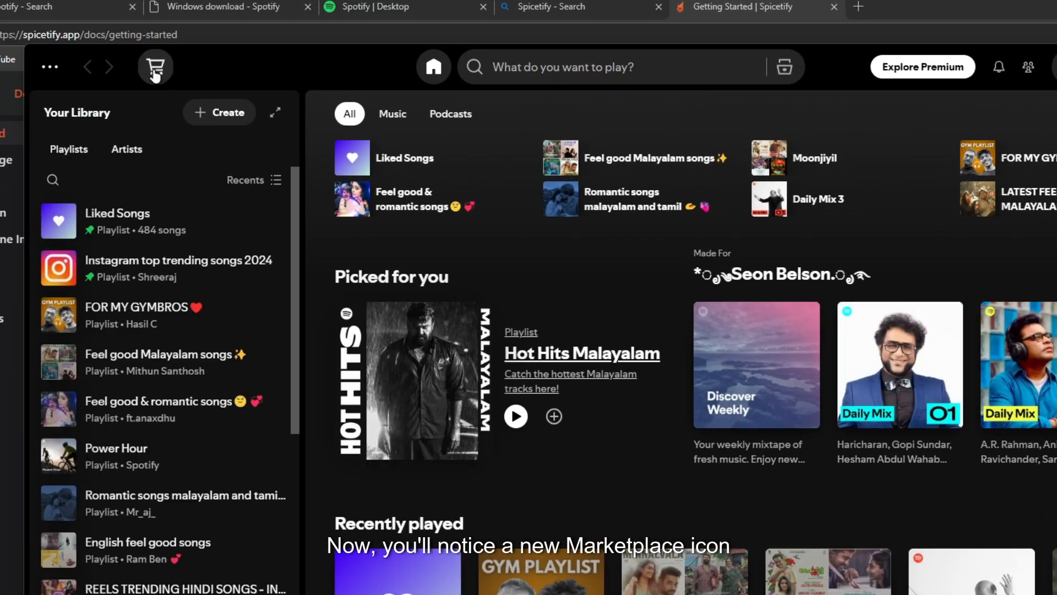
{"action": "left_click", "coordinate": [155, 66]}
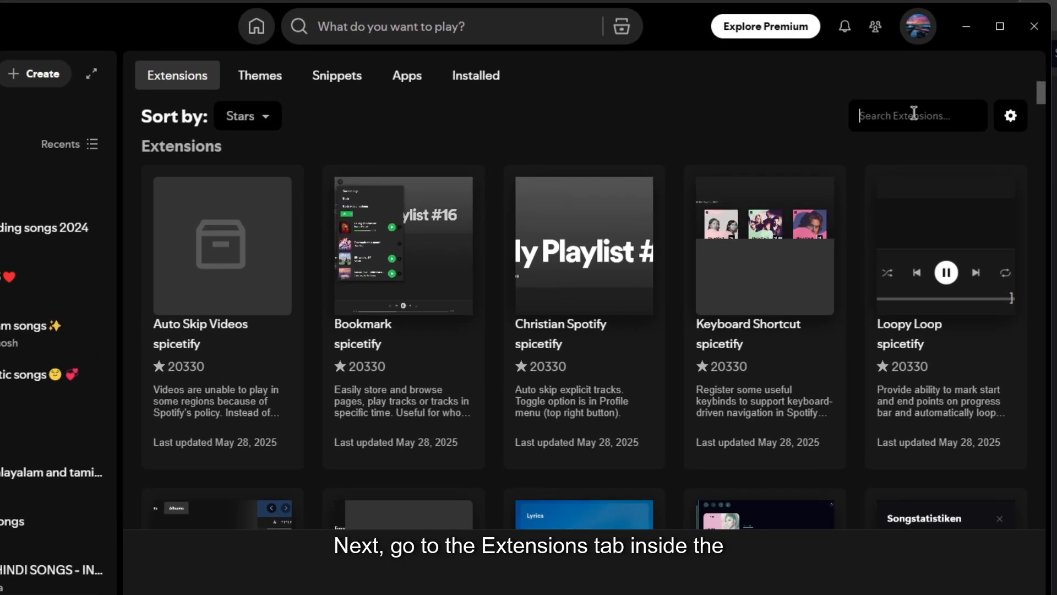
{"action": "type", "text": "adblock"}
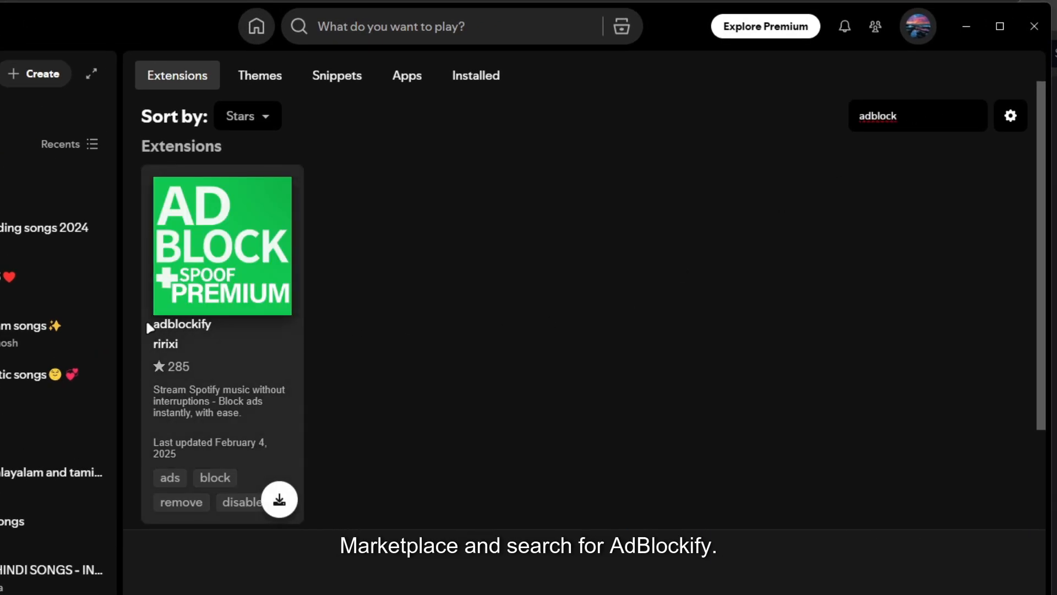
{"action": "left_click", "coordinate": [278, 499]}
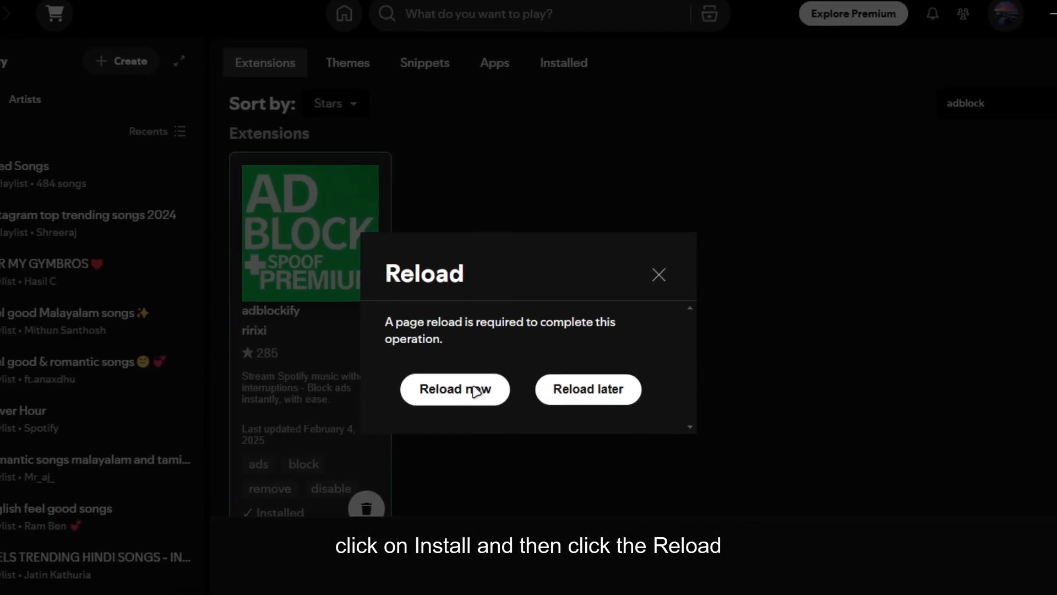
{"action": "left_click", "coordinate": [454, 389]}
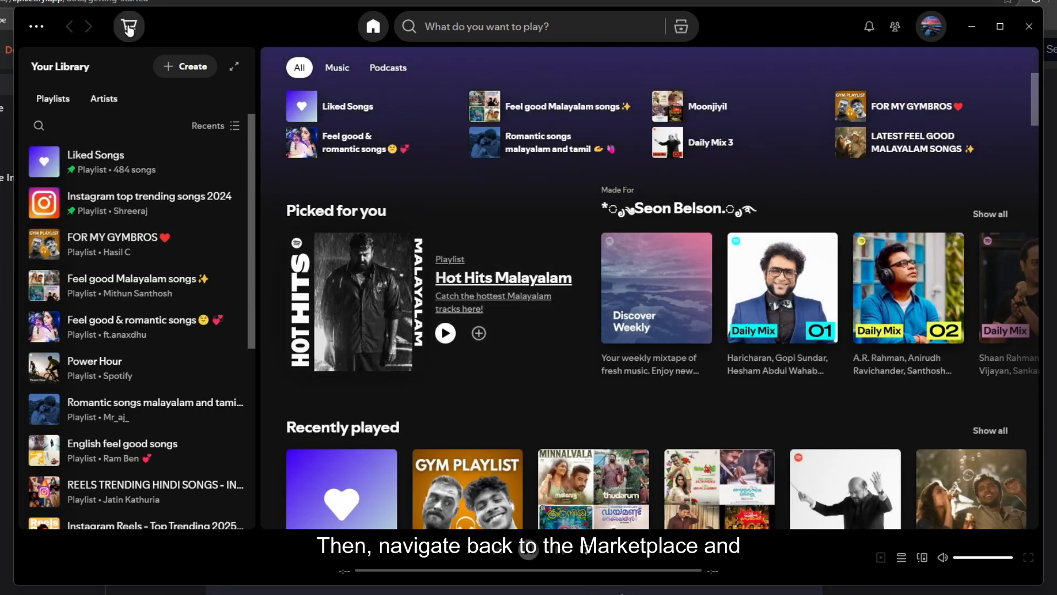
Step: Install Dribbblish from the Marketplace Themes tab and reload Spotify to apply it
{"action": "left_click", "coordinate": [129, 27]}
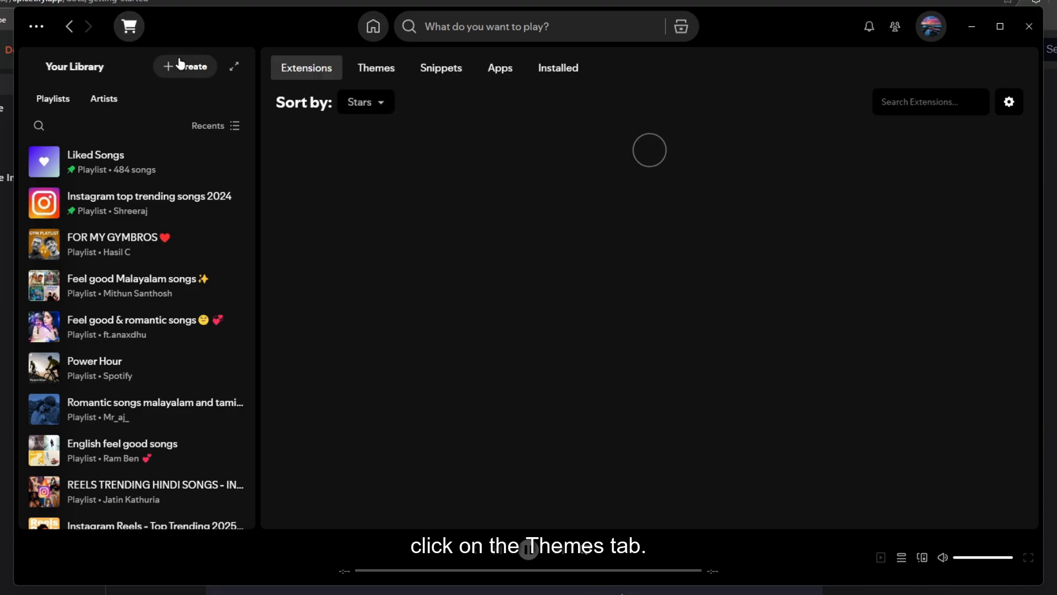
{"action": "left_click", "coordinate": [375, 67]}
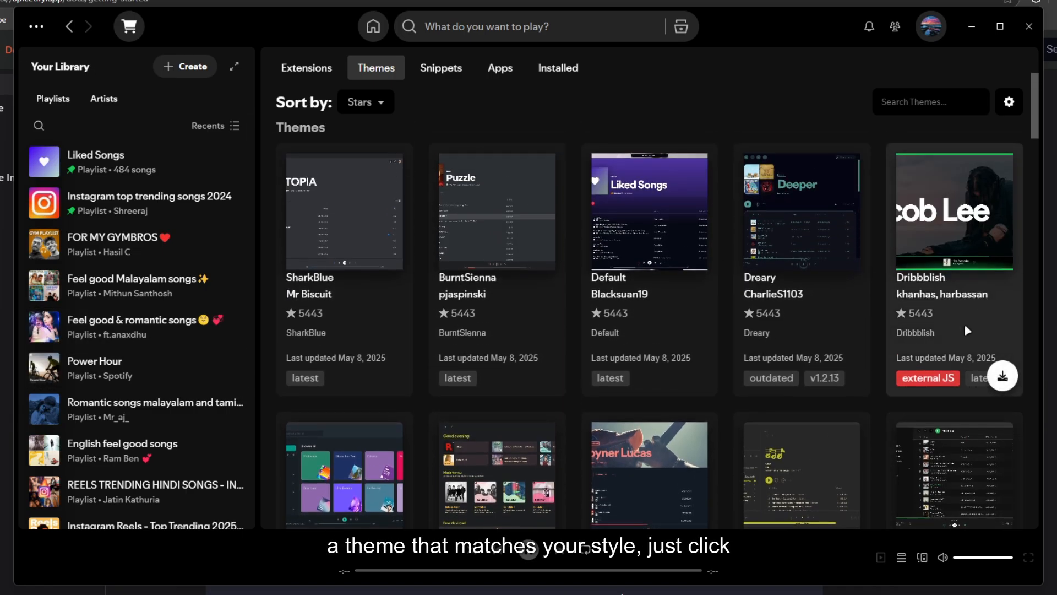
{"action": "left_click", "coordinate": [953, 210]}
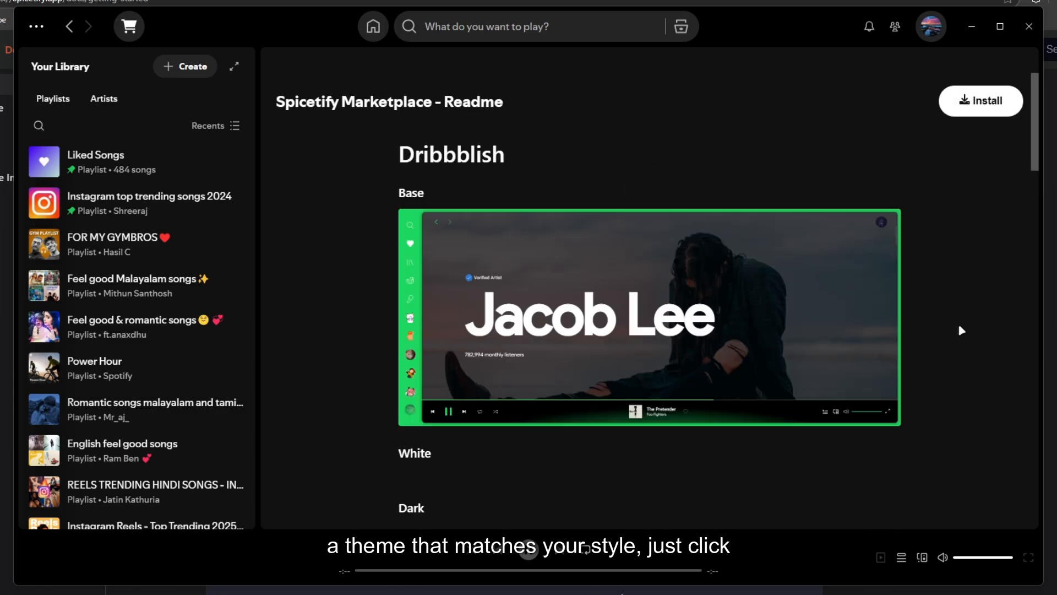
{"action": "left_click", "coordinate": [980, 101]}
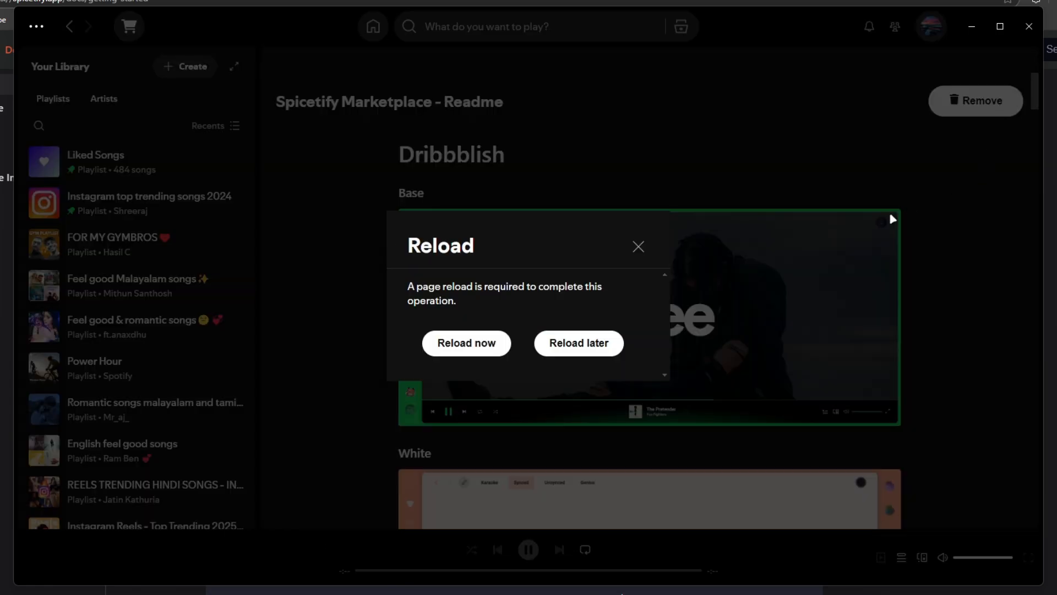
{"action": "left_click", "coordinate": [466, 343]}
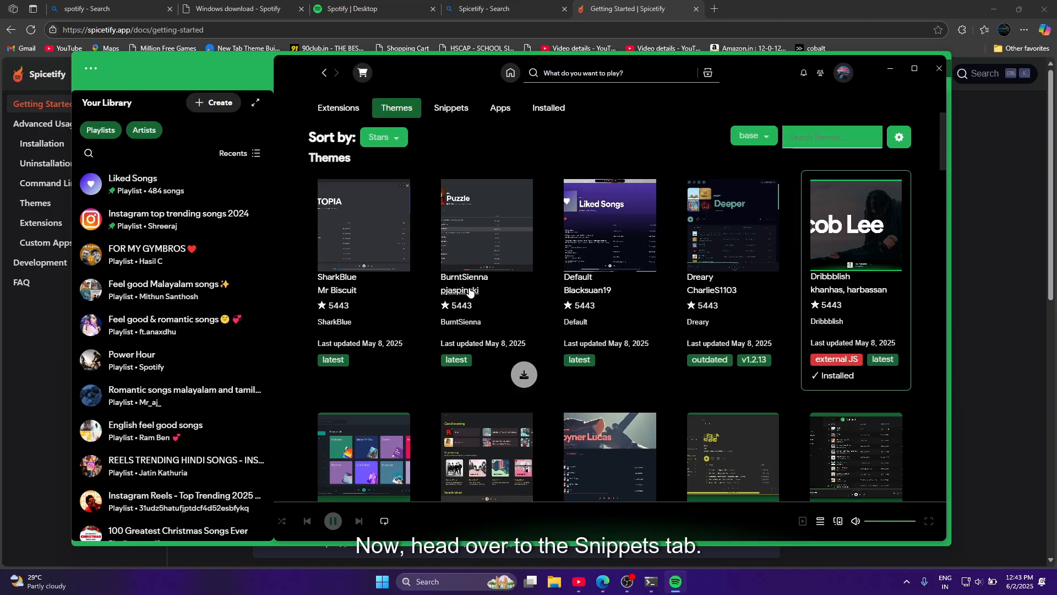
Step: Install the Rounded Images snippet from the Marketplace Snippets tab
{"action": "left_click", "coordinate": [450, 108]}
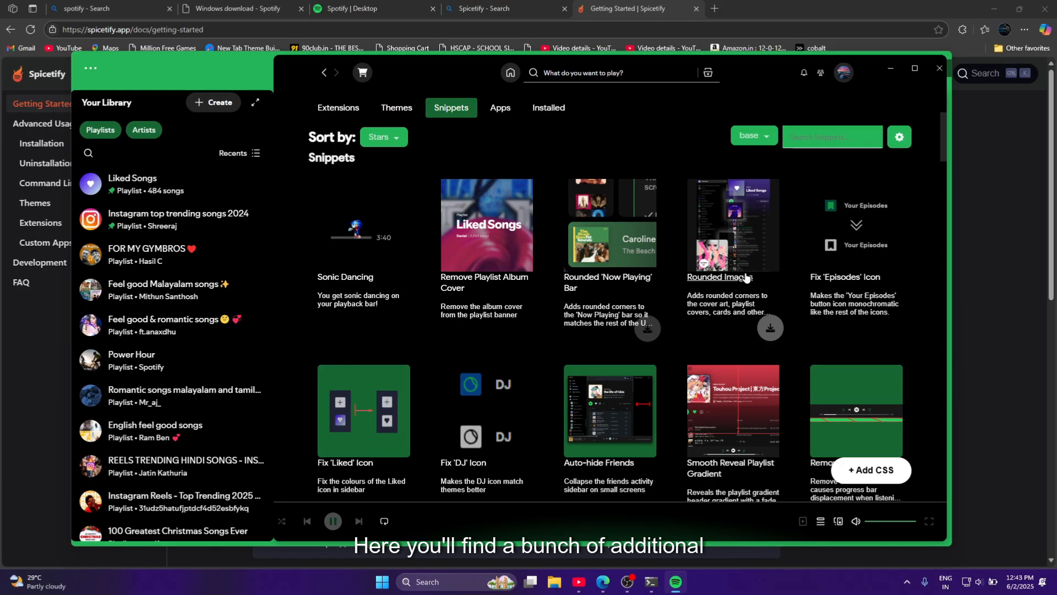
{"action": "scroll", "scroll_direction": "down", "scroll_amount": 3}
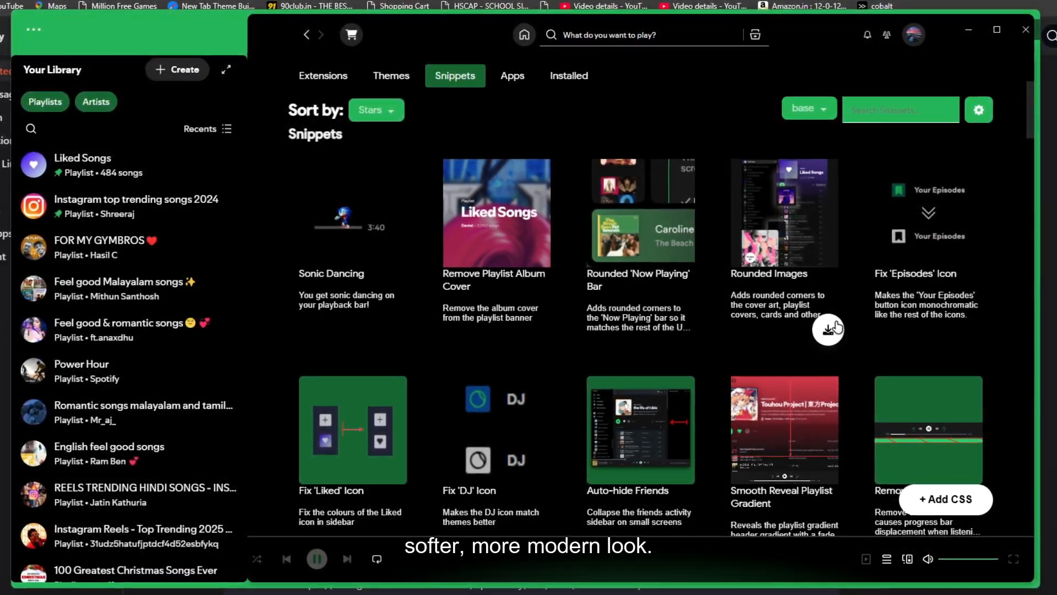
{"action": "left_click", "coordinate": [827, 328]}
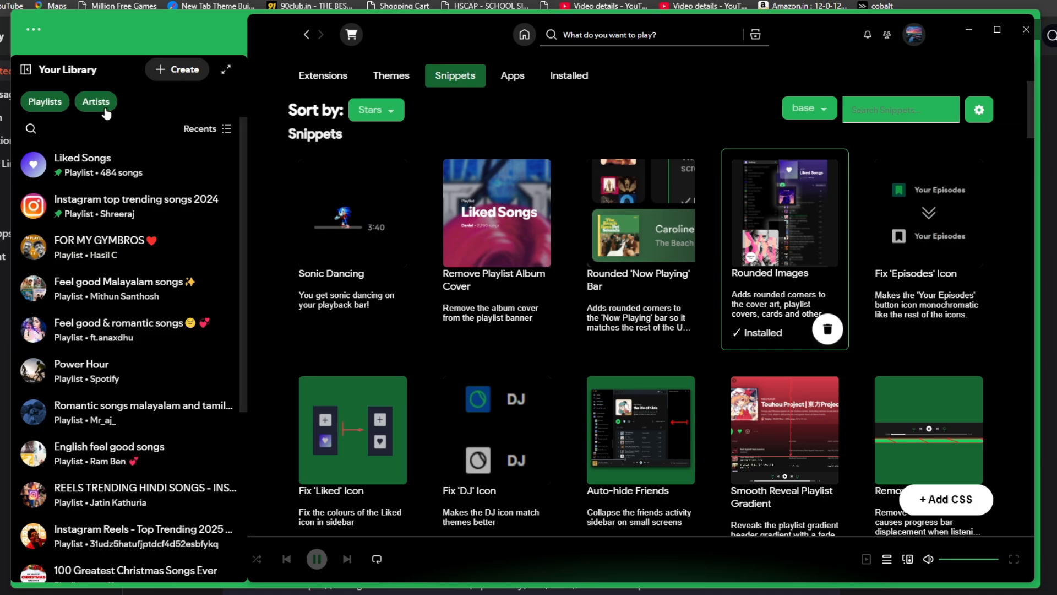
{"action": "left_click", "coordinate": [82, 165]}
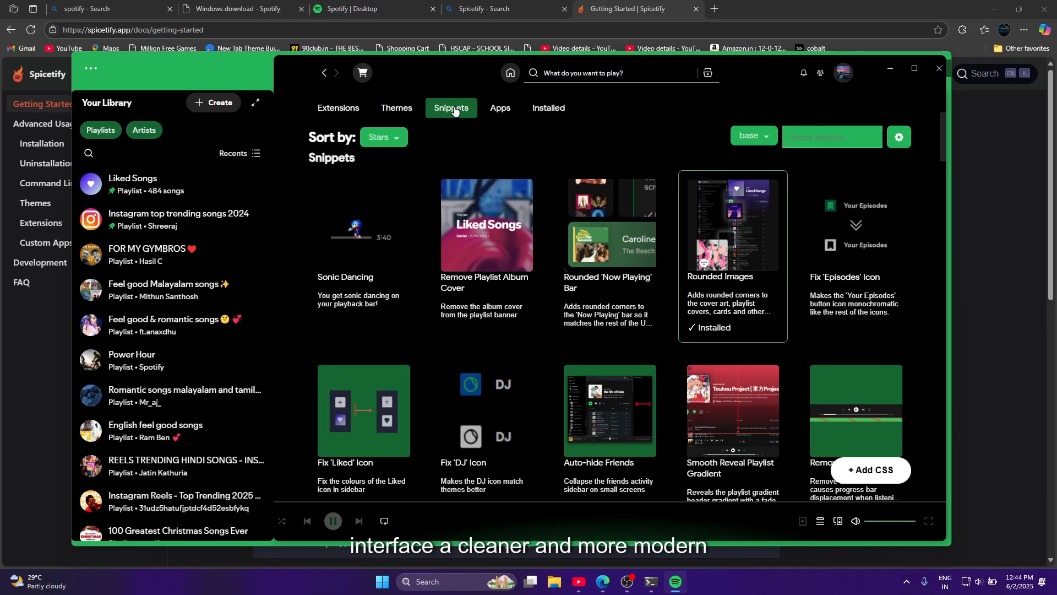
Step: Scroll through the Marketplace Apps listing, then switch to the Themes listing
{"action": "left_click", "coordinate": [499, 108]}
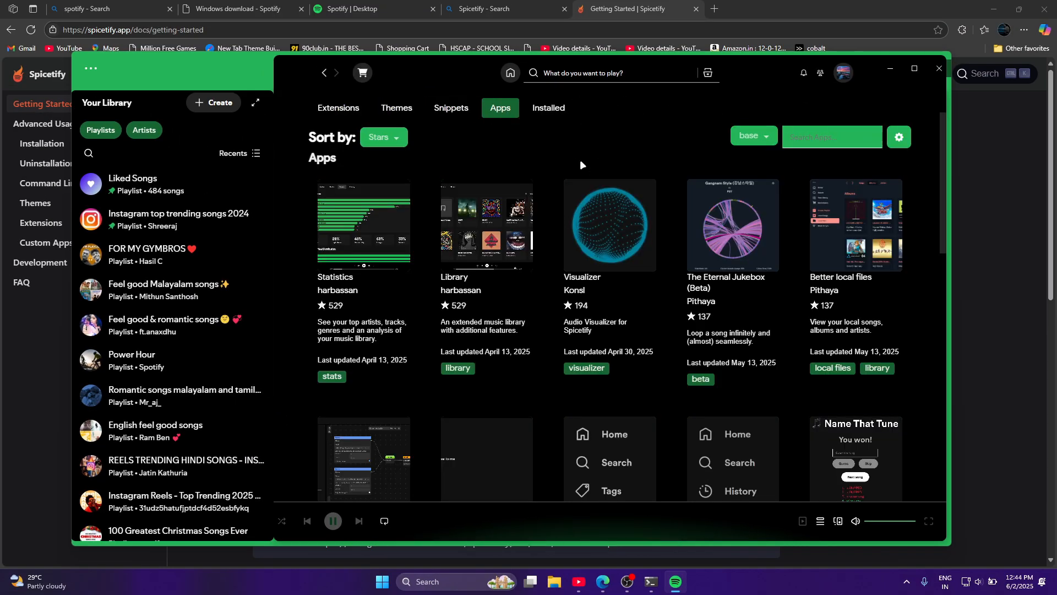
{"action": "scroll", "scroll_direction": "down", "scroll_amount": 3}
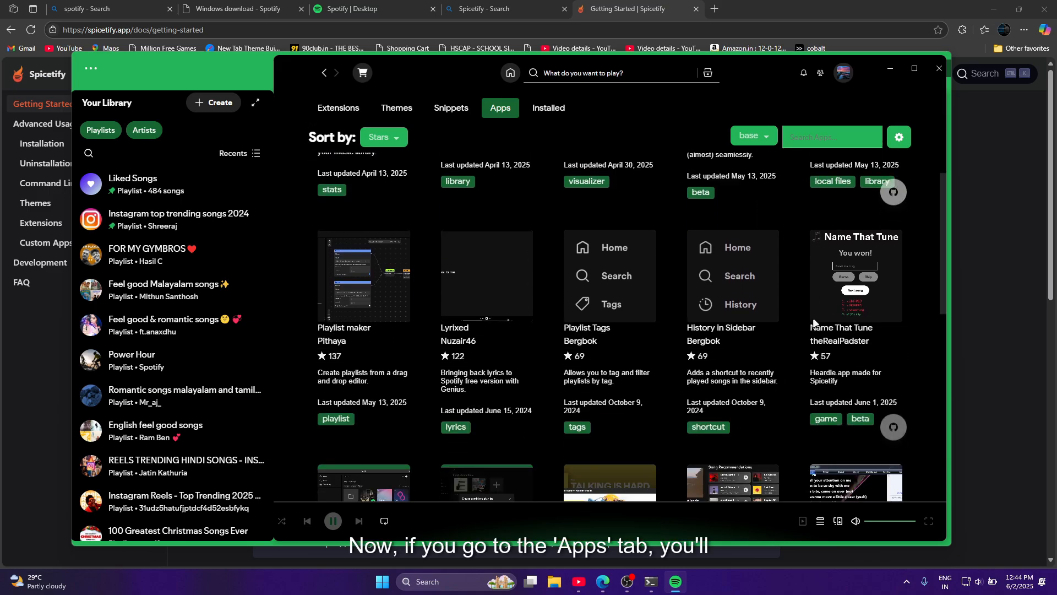
{"action": "scroll", "scroll_direction": "down", "scroll_amount": 3}
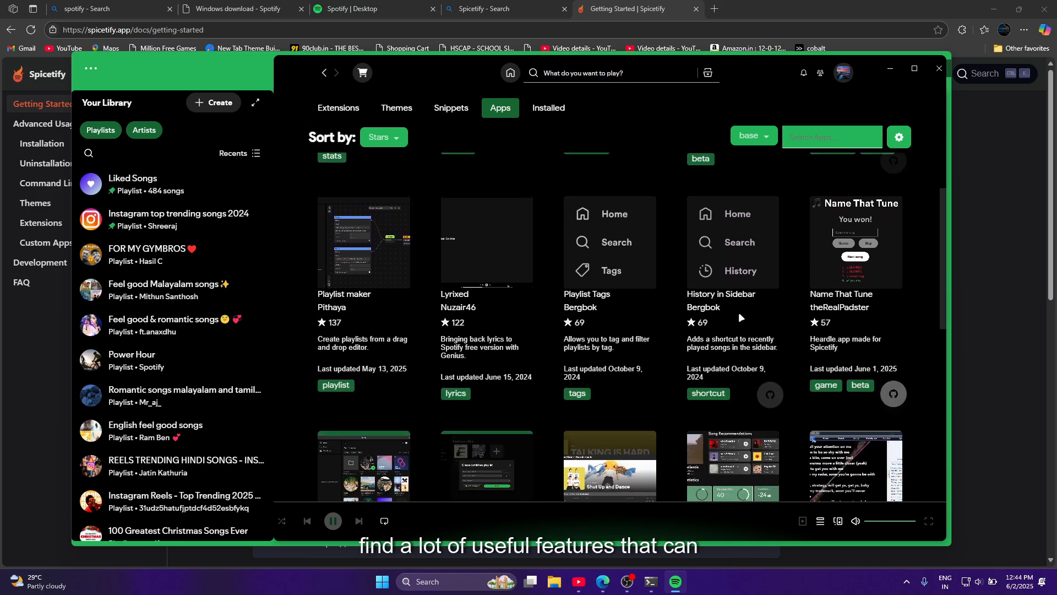
{"action": "scroll", "scroll_direction": "up", "scroll_amount": 3}
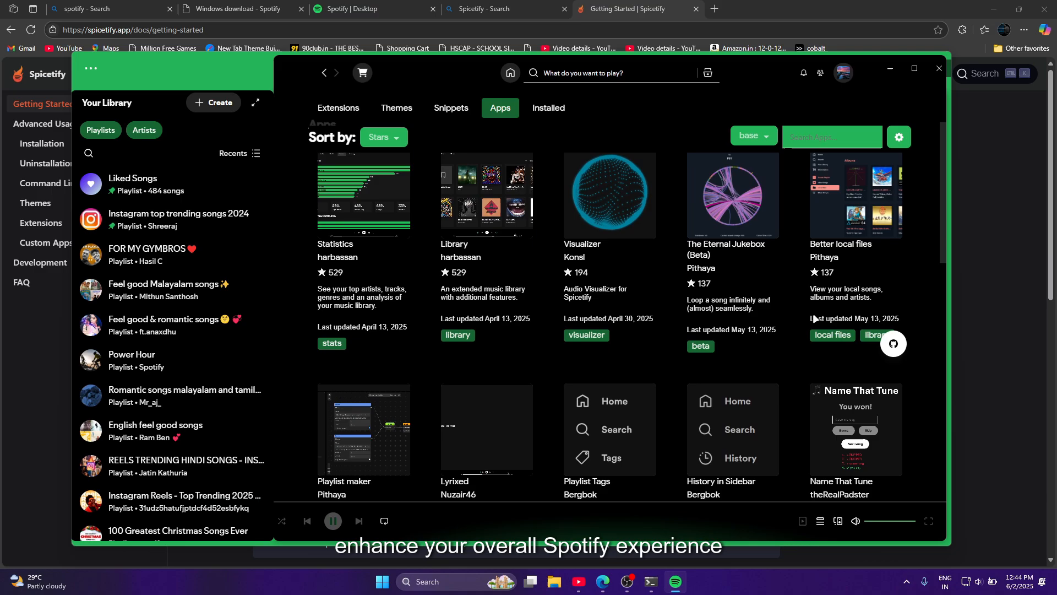
{"action": "scroll", "scroll_direction": "down", "scroll_amount": 3}
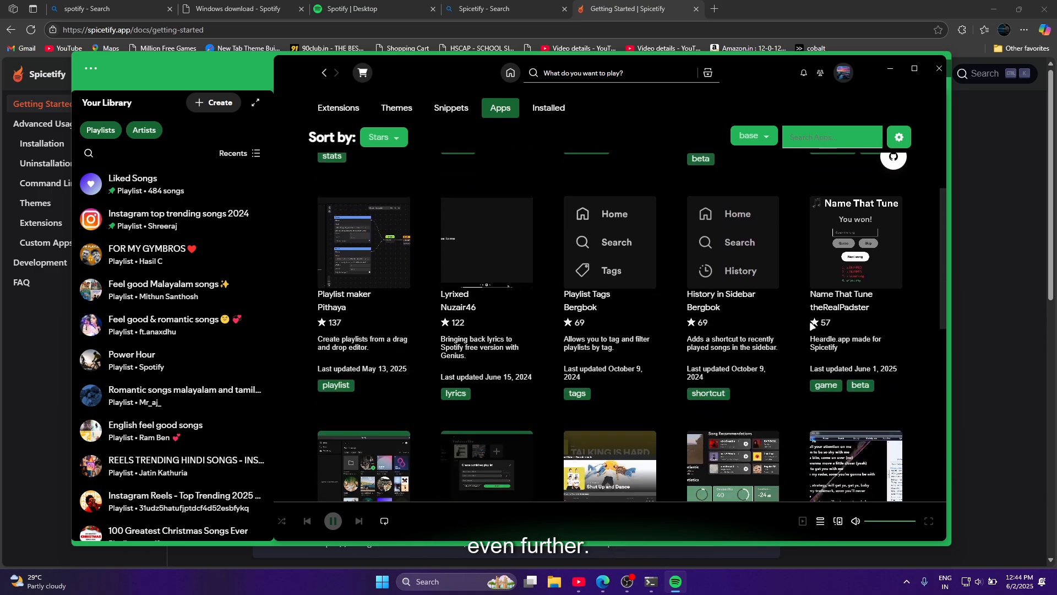
{"action": "left_click", "coordinate": [374, 104]}
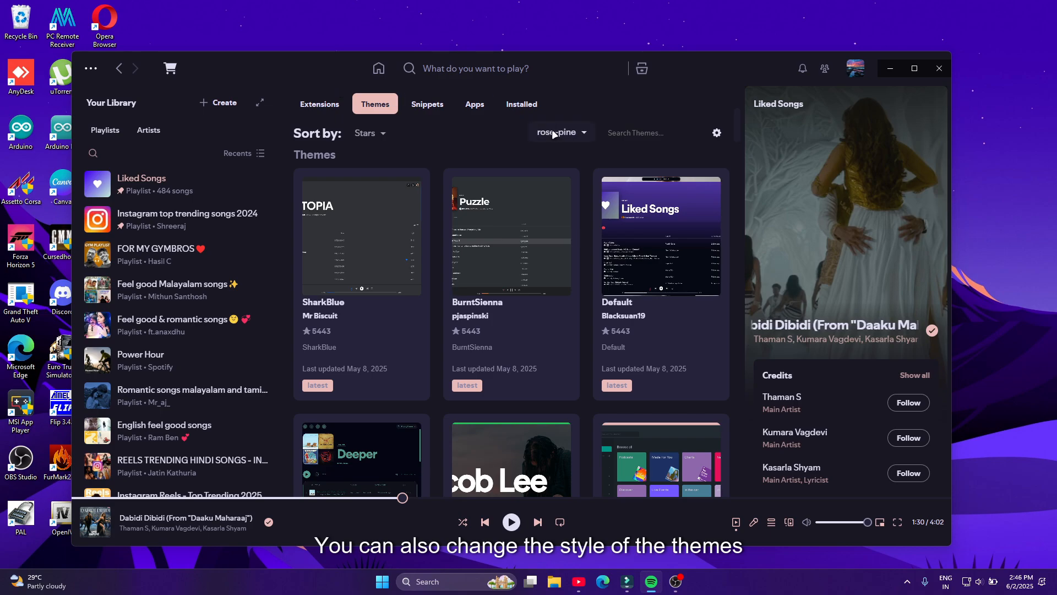
Step: Switch the Dribbblish colour scheme through blue-dark and gray-dark, then to rose-pine
{"action": "left_click", "coordinate": [560, 132]}
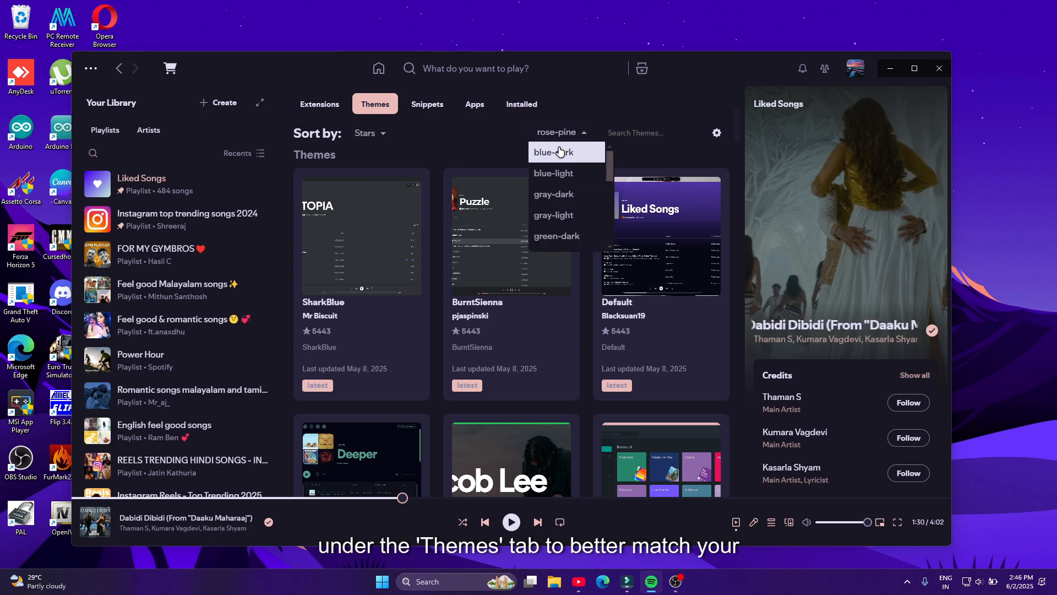
{"action": "left_click", "coordinate": [553, 152]}
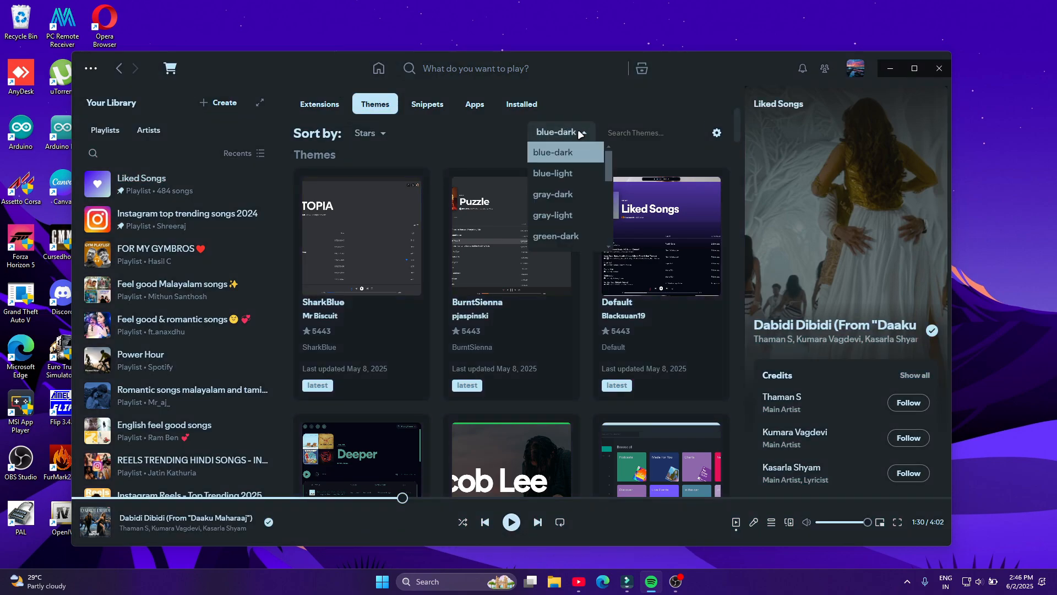
{"action": "left_click", "coordinate": [553, 195]}
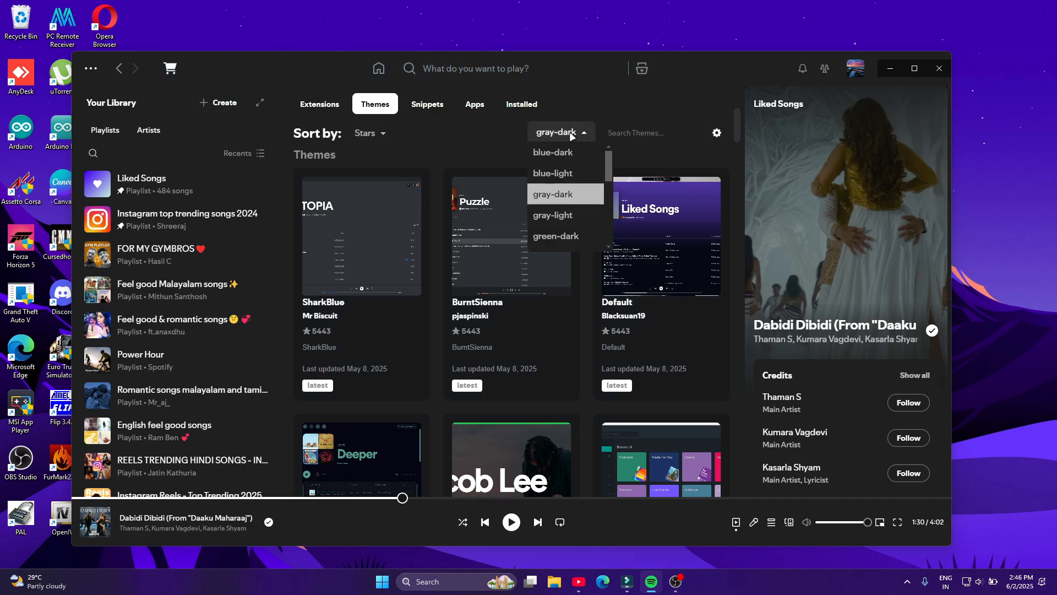
{"action": "scroll", "scroll_direction": "down", "scroll_amount": 3}
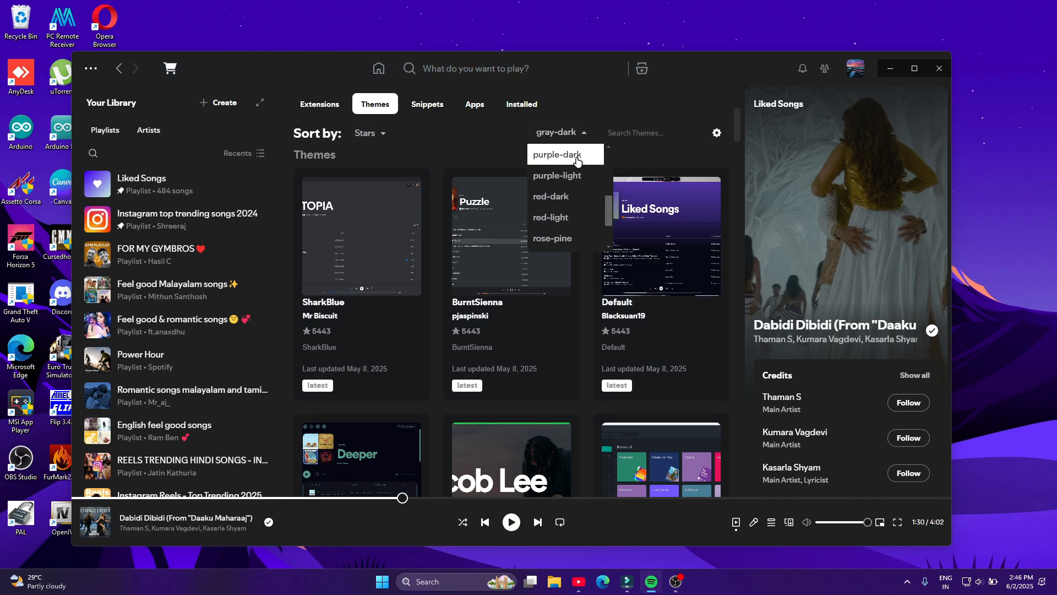
{"action": "scroll", "scroll_direction": "down", "scroll_amount": 3}
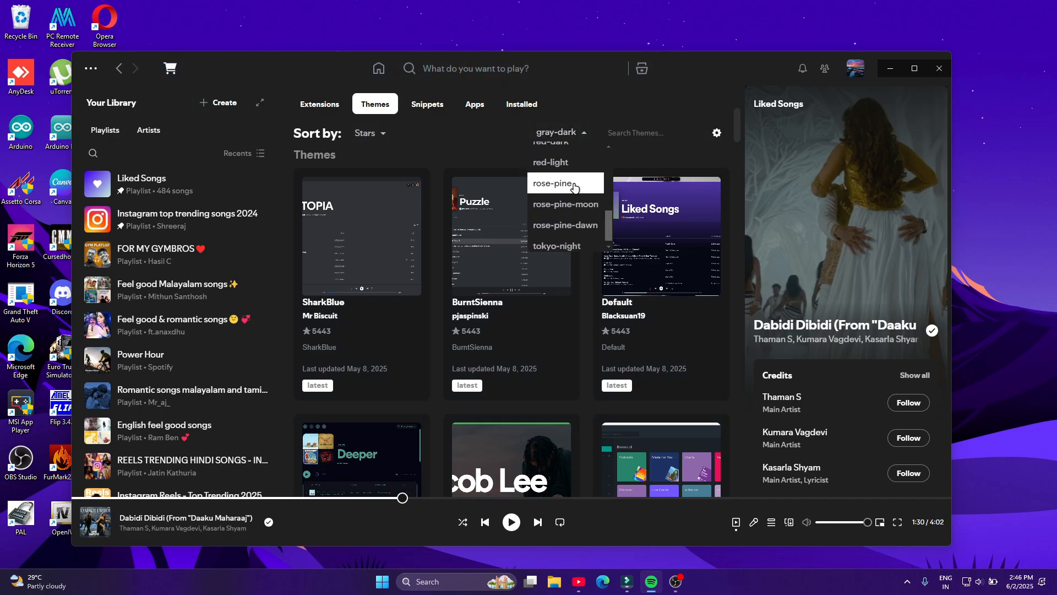
{"action": "left_click", "coordinate": [553, 183]}
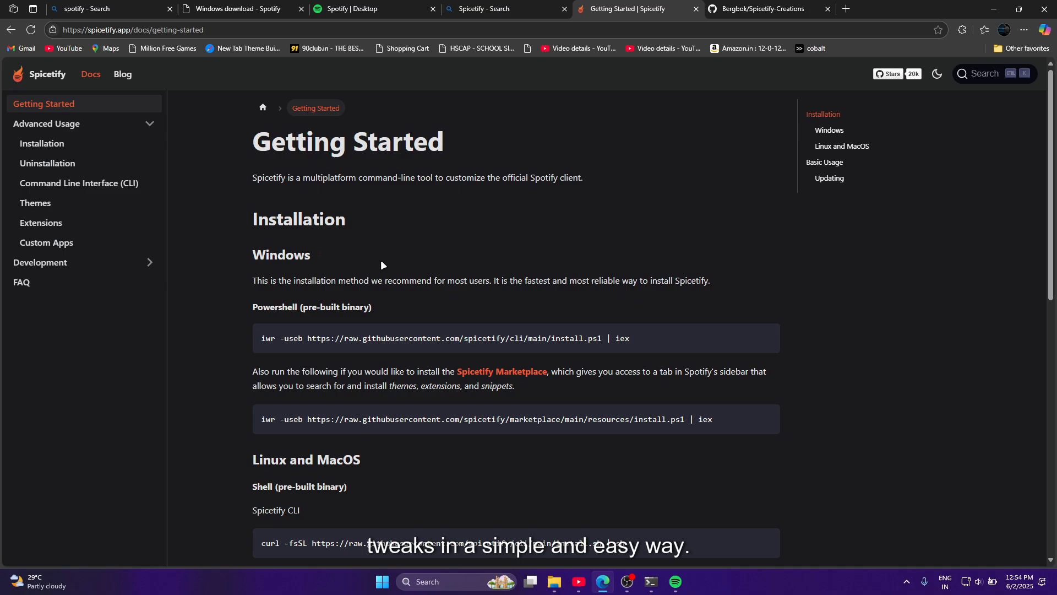
Step: Show the Spicetify Uninstallation docs page and bring up the Start menu
{"action": "left_click", "coordinate": [48, 163]}
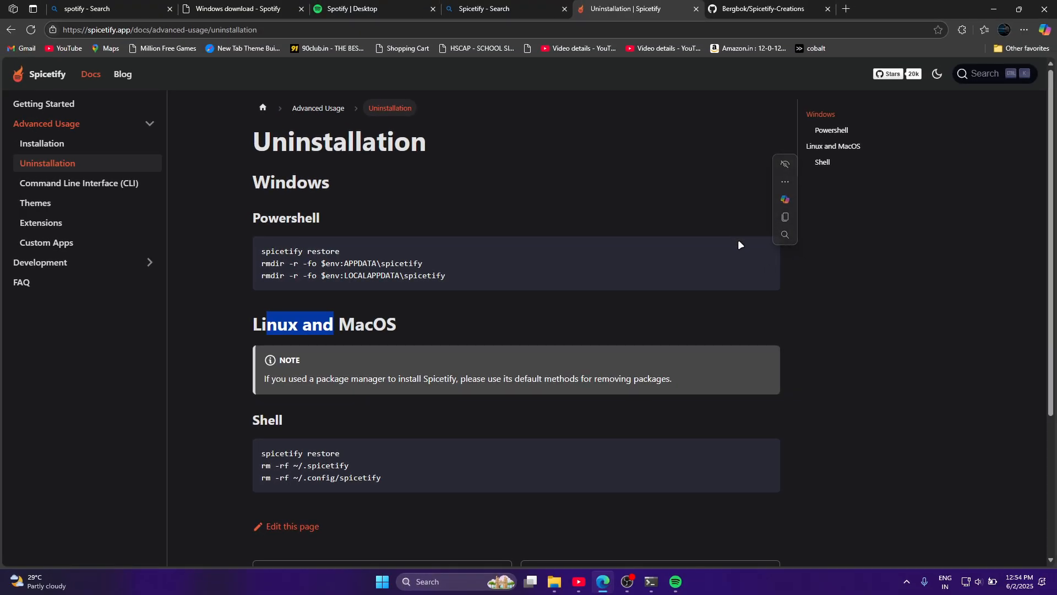
{"action": "left_click", "coordinate": [381, 581]}
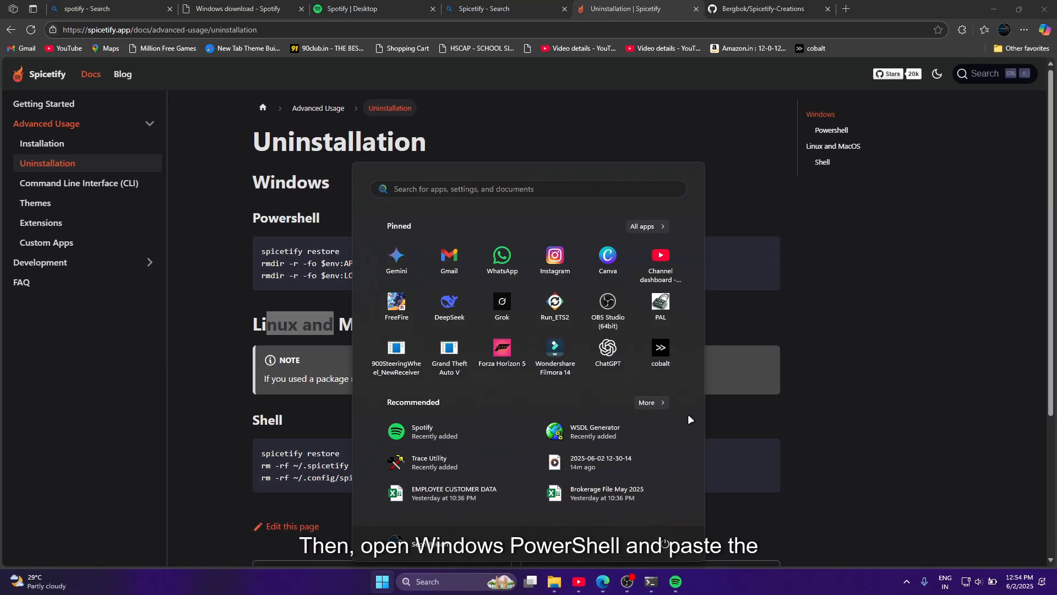
Step: Paste and run the copied Spicetify restore and removal commands in Windows PowerShell
{"action": "type", "text": "powr"}
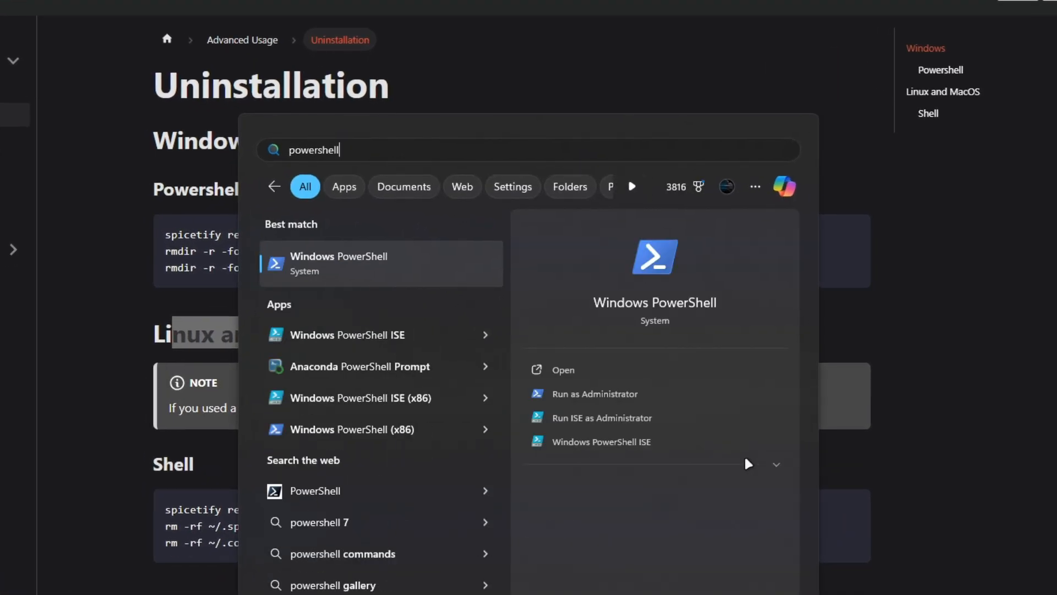
{"action": "left_click", "coordinate": [562, 369]}
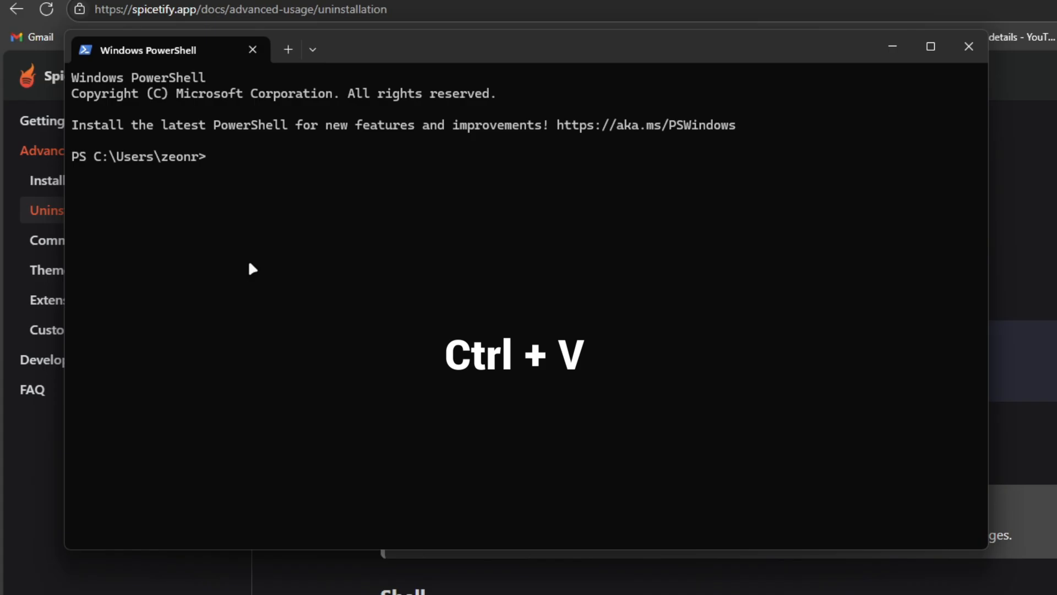
{"action": "key", "text": "ctrl+v"}
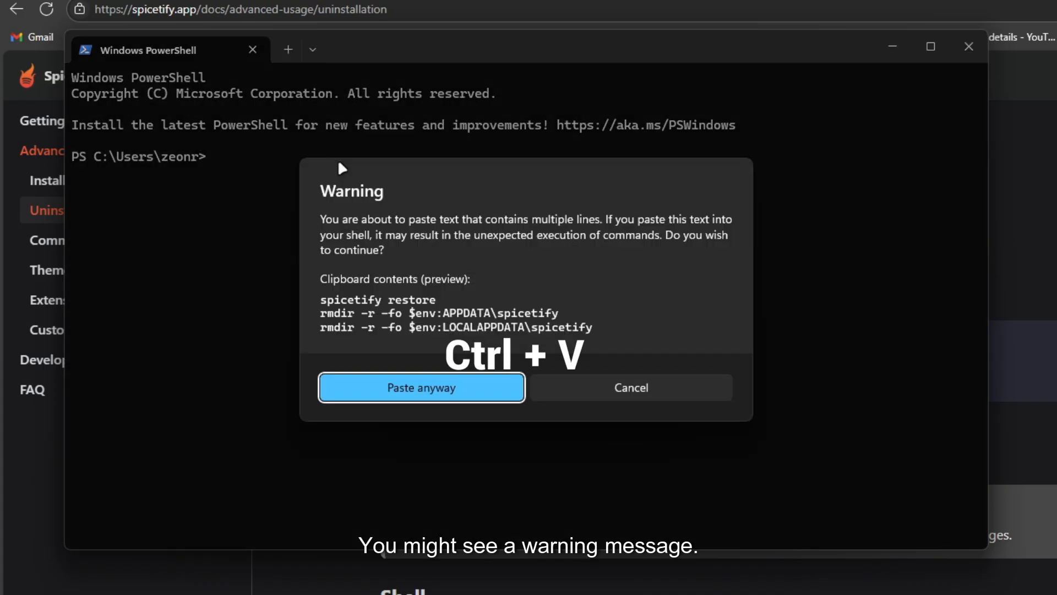
{"action": "mouse_move", "coordinate": [451, 376]}
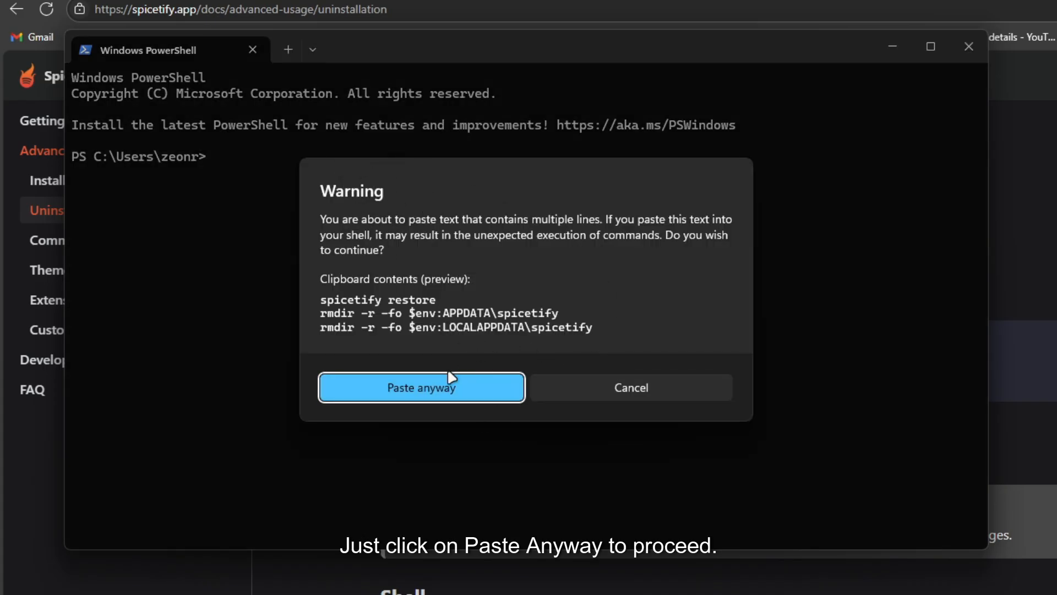
{"action": "left_click", "coordinate": [421, 387]}
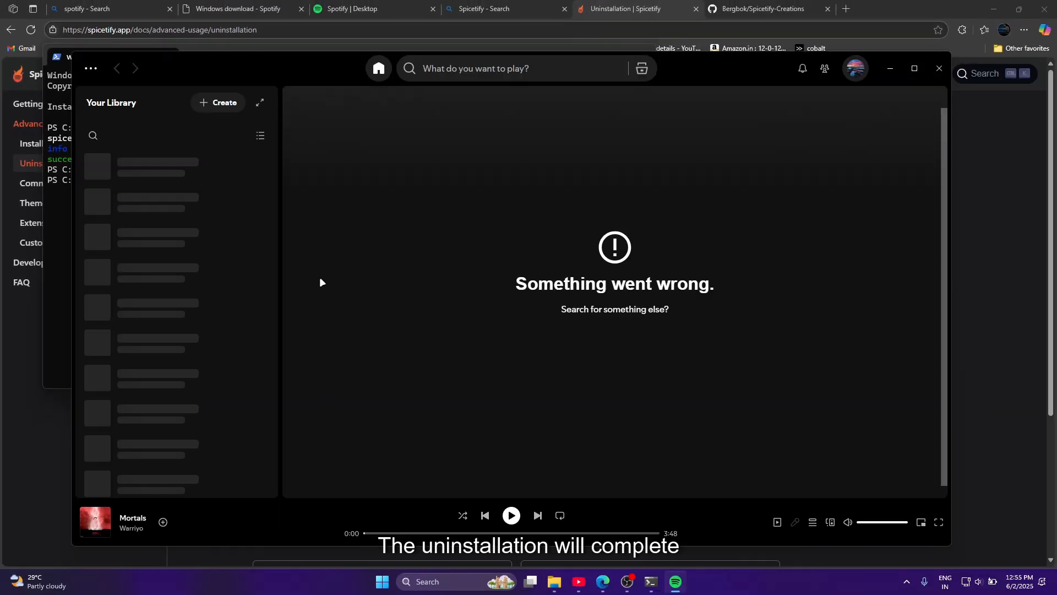
Step: Confirm Spotify's home page loads in its default look, then close Spotify
{"action": "left_click", "coordinate": [378, 68]}
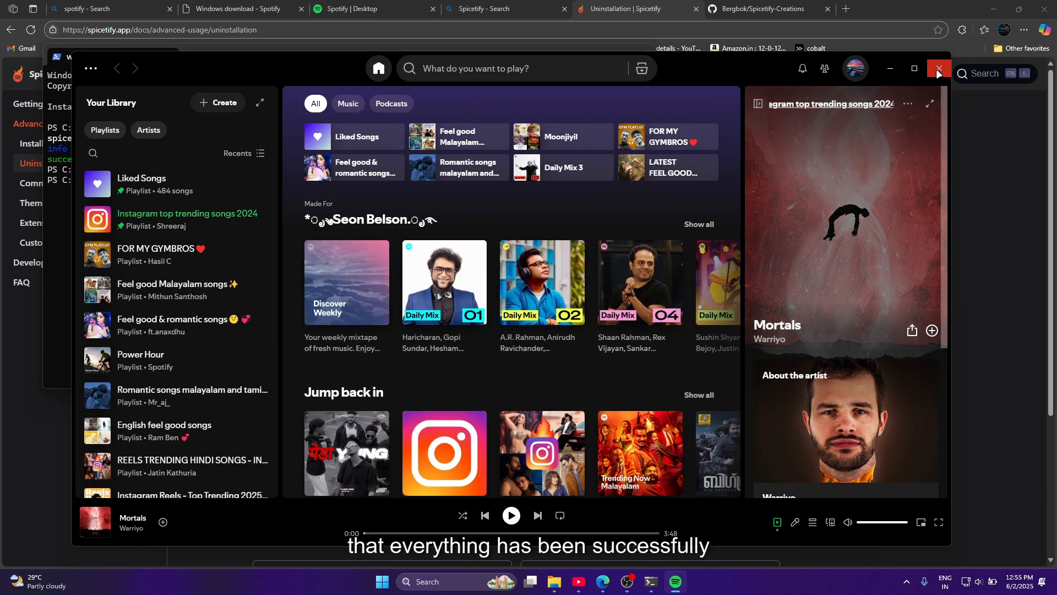
{"action": "mouse_move", "coordinate": [938, 72]}
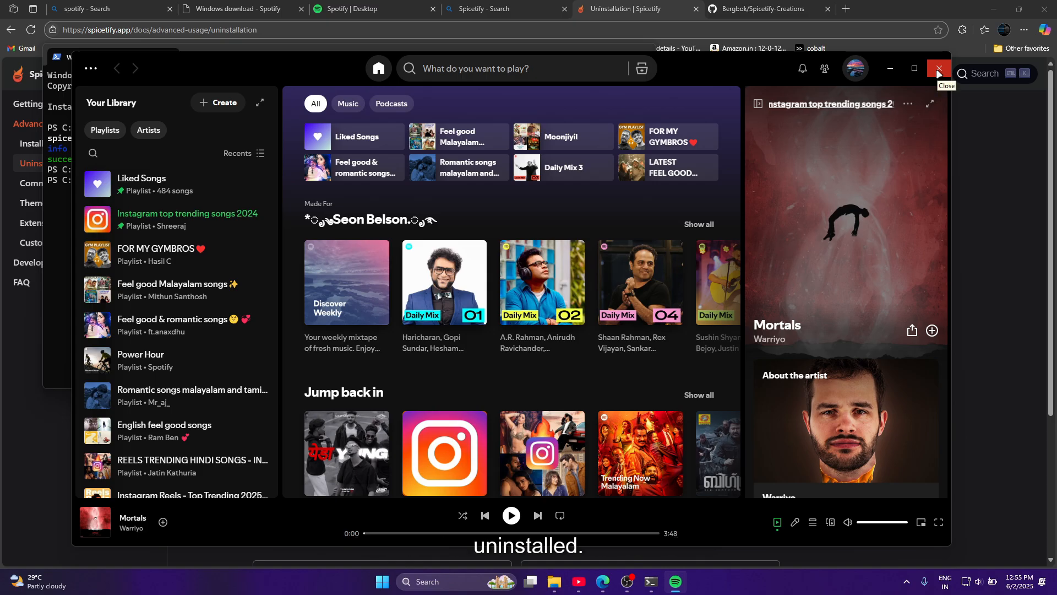
{"action": "left_click", "coordinate": [914, 68]}
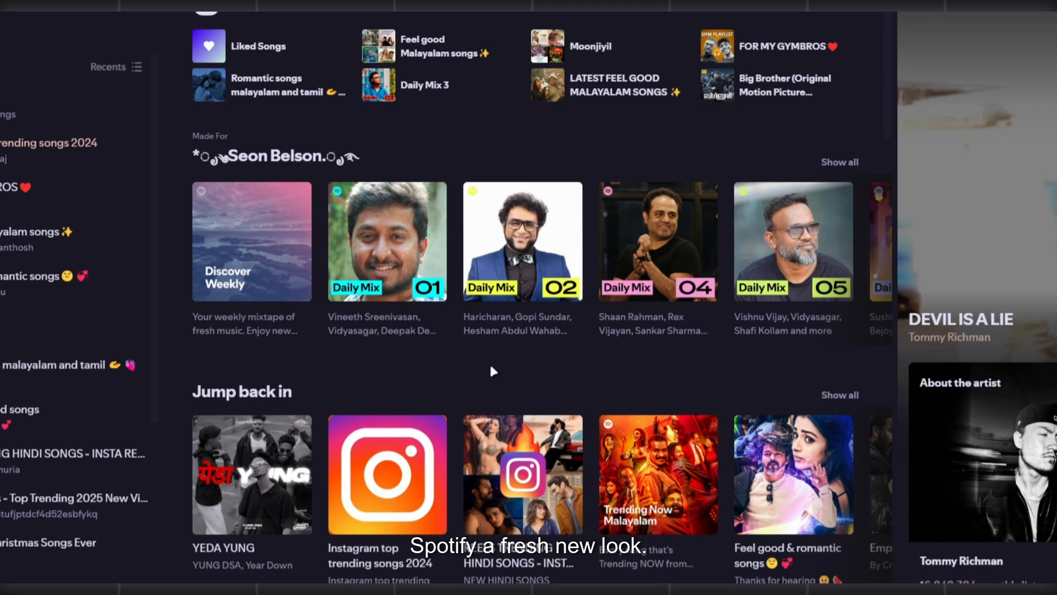
{"action": "scroll", "scroll_direction": "down", "scroll_amount": 3}
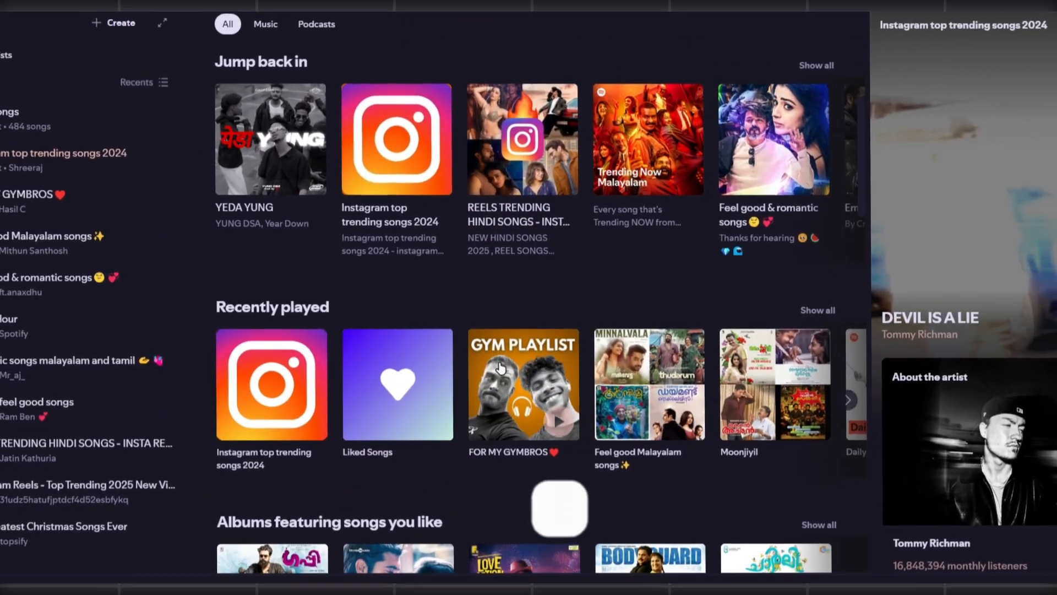
{"action": "scroll", "scroll_direction": "down", "scroll_amount": 3}
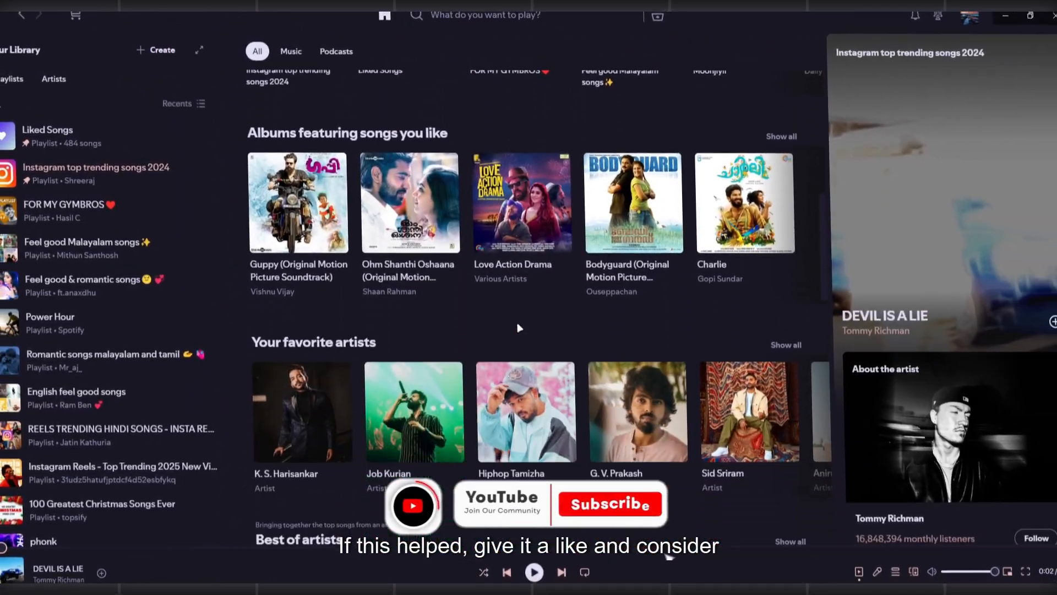
{"action": "scroll", "scroll_direction": "down", "scroll_amount": 3}
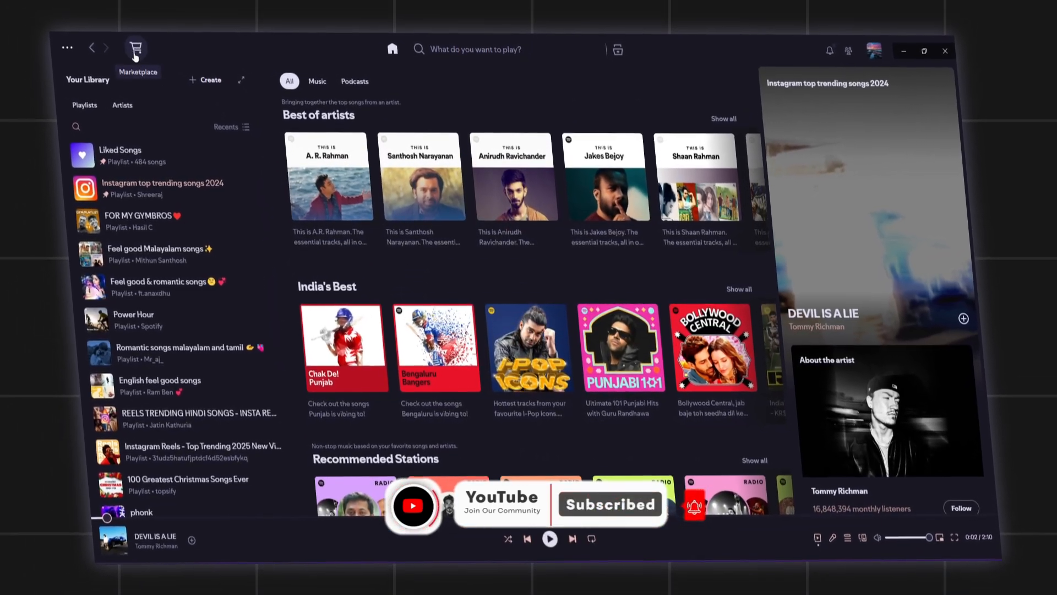
{"action": "scroll", "scroll_direction": "down", "scroll_amount": 3}
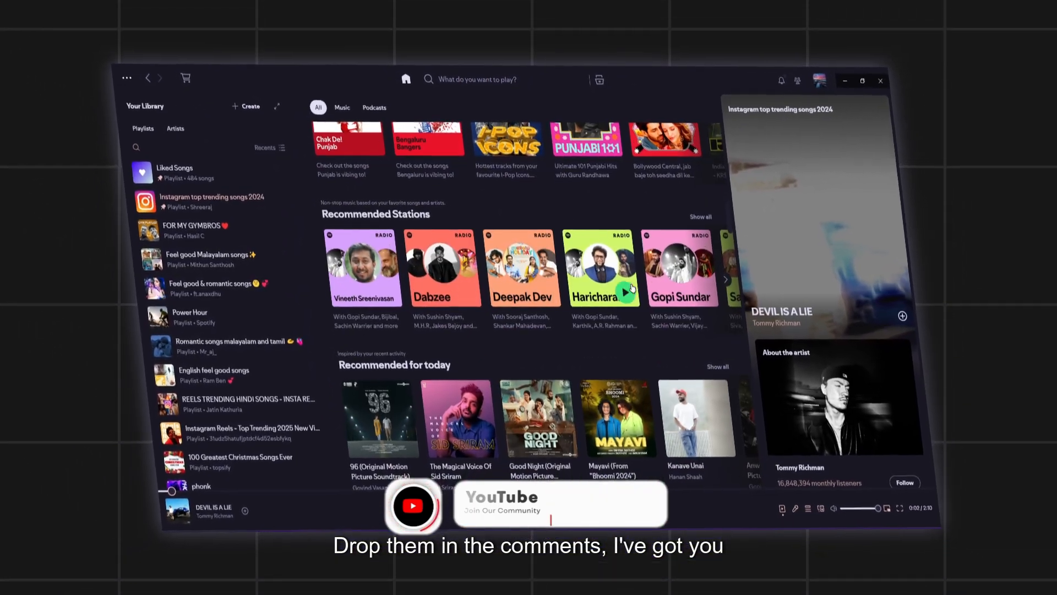